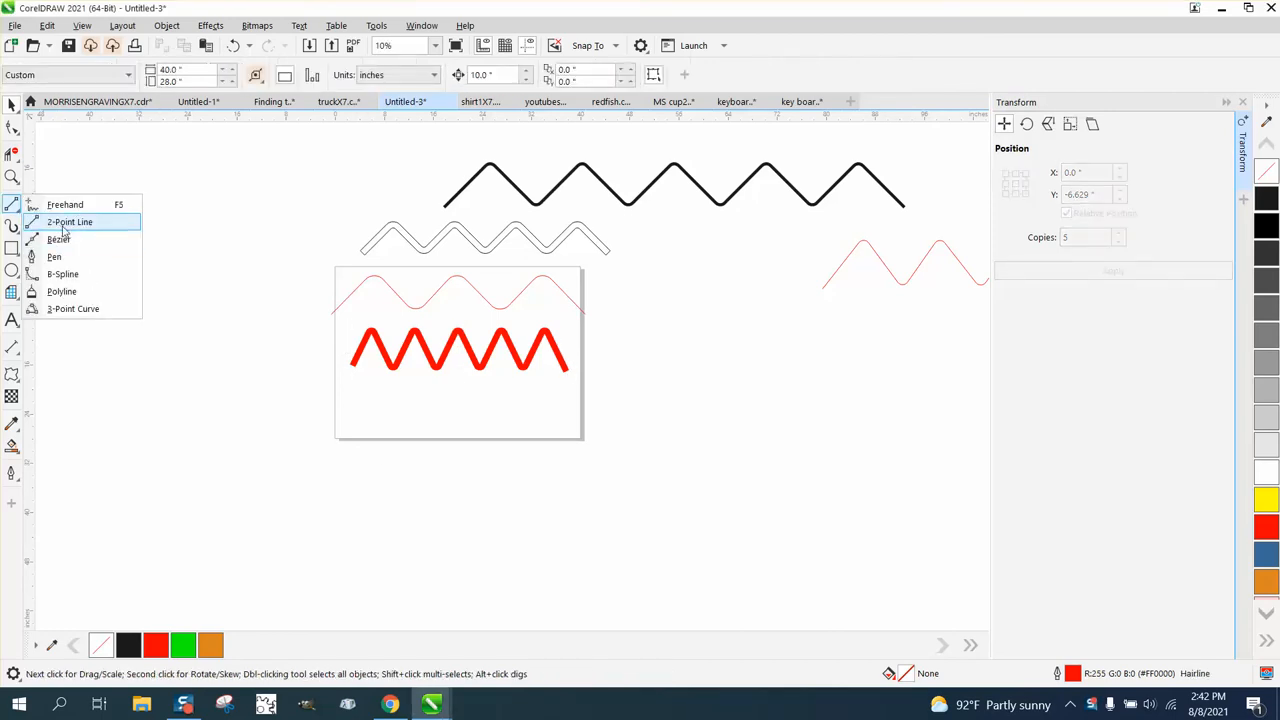
Draw a straight horizontal red line below the page, then activate the Distort tool
{"action": "left_click", "coordinate": [70, 221]}
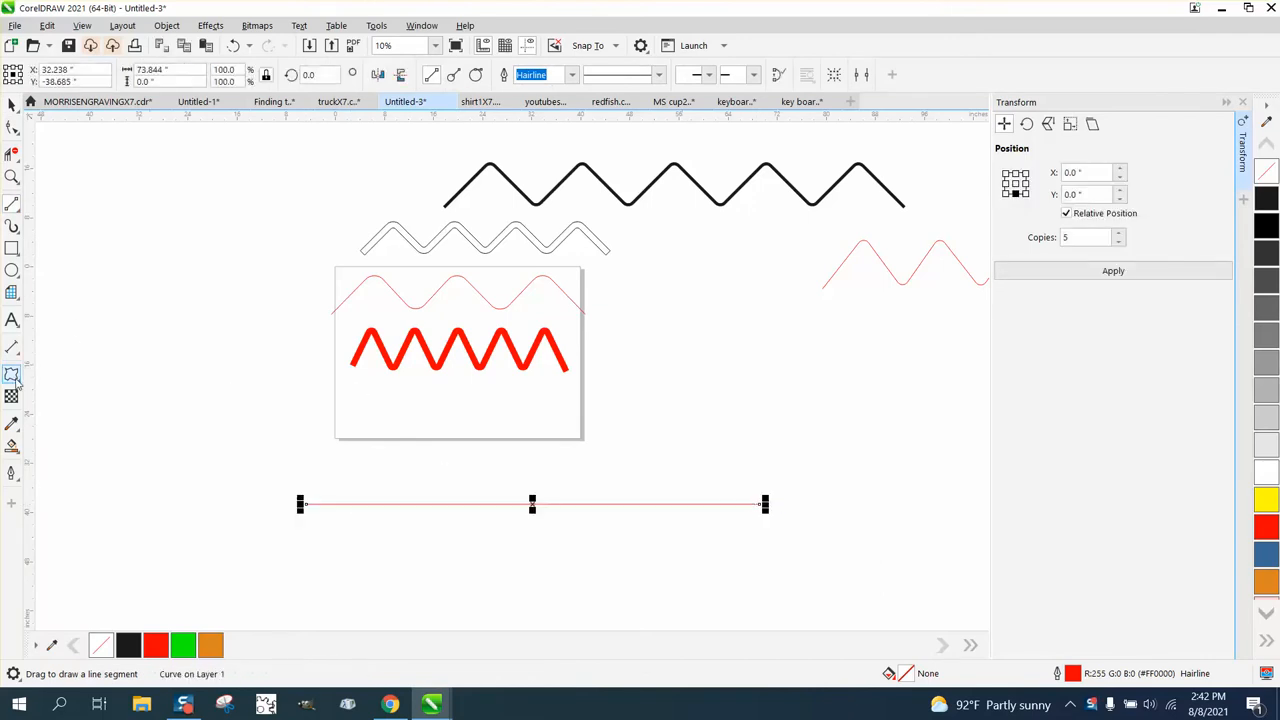
{"action": "left_click", "coordinate": [12, 375]}
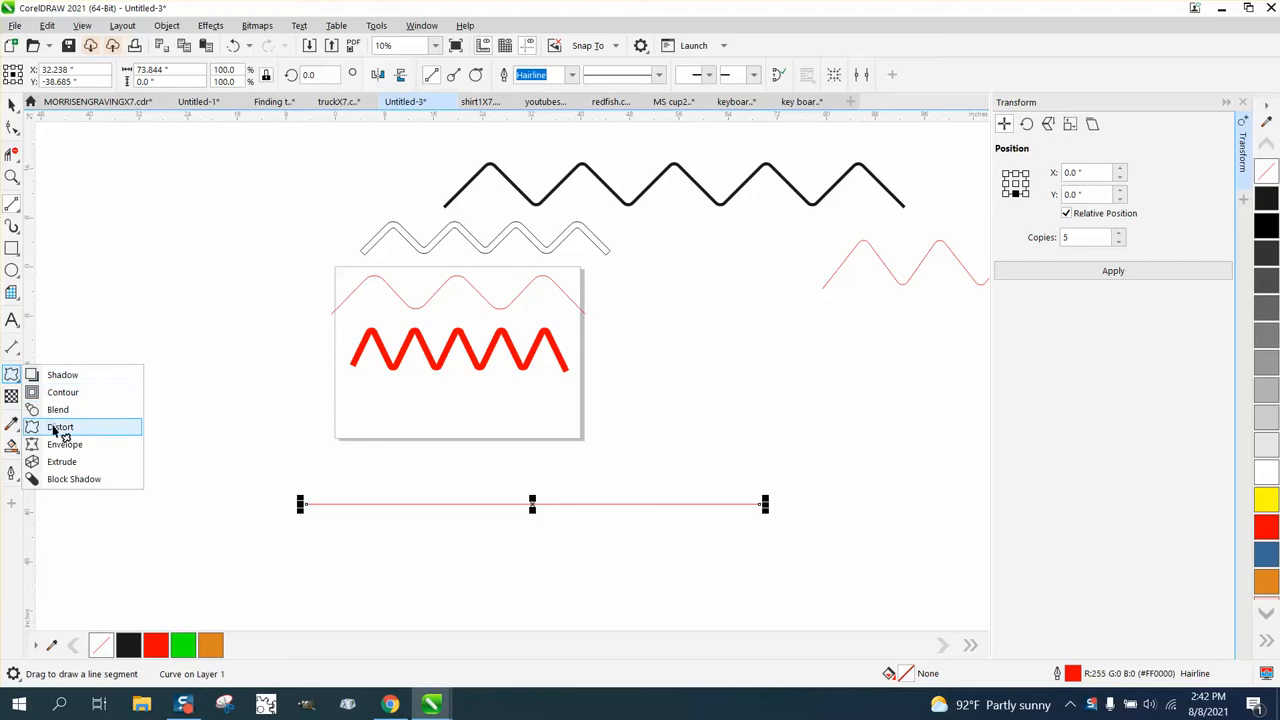
{"action": "left_click", "coordinate": [61, 427]}
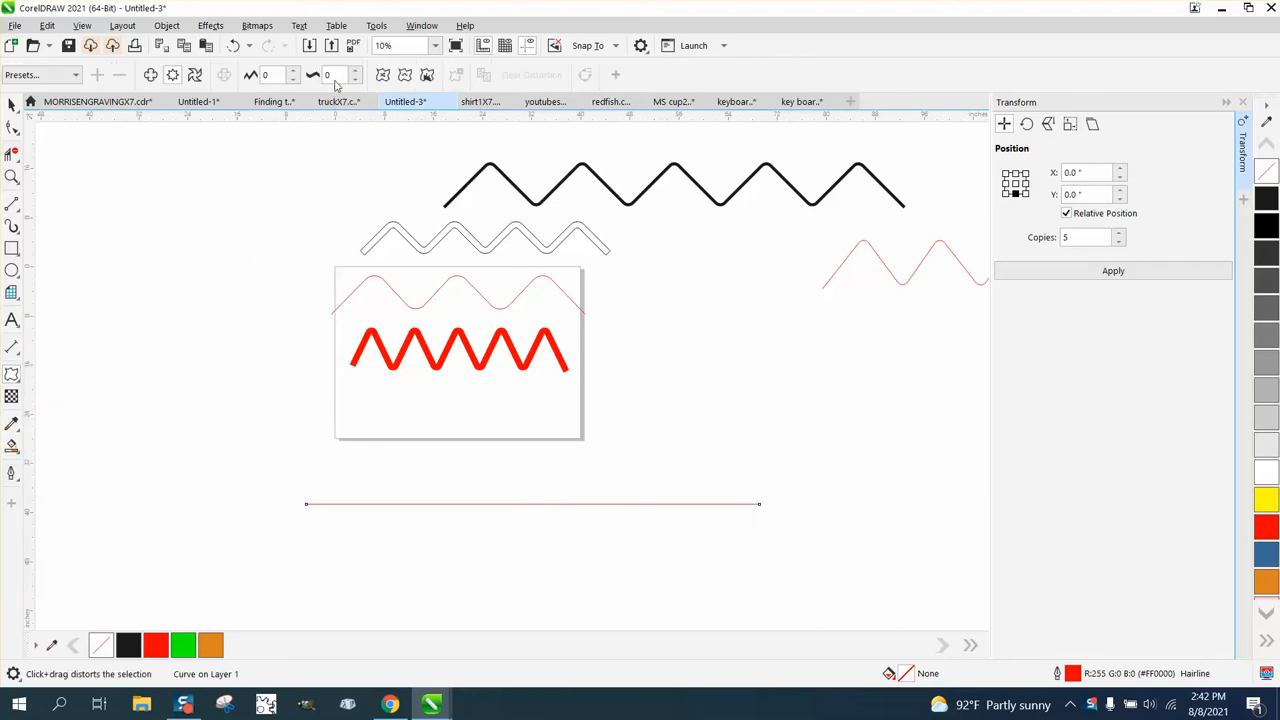
Apply a Zipper distortion to the line with amplitude 100 and frequency 17
{"action": "left_click", "coordinate": [340, 75]}
{"action": "type", "text": "10"}
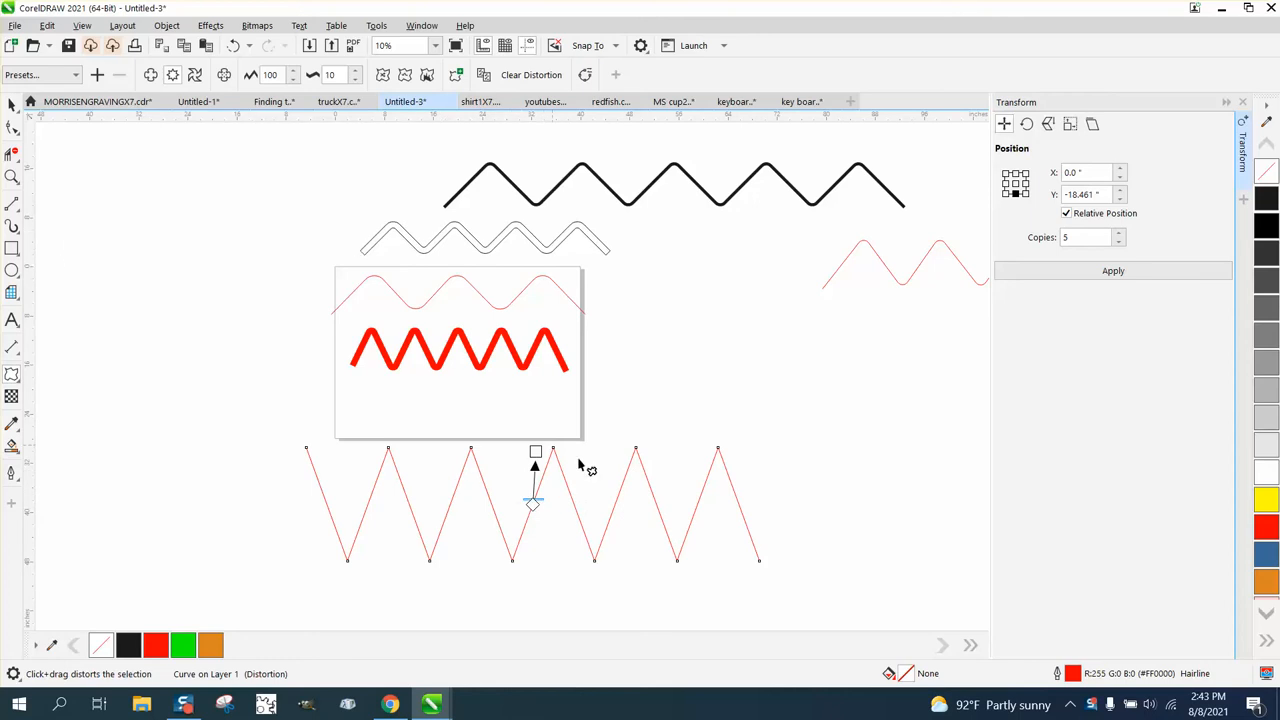
{"action": "mouse_move", "coordinate": [725, 490]}
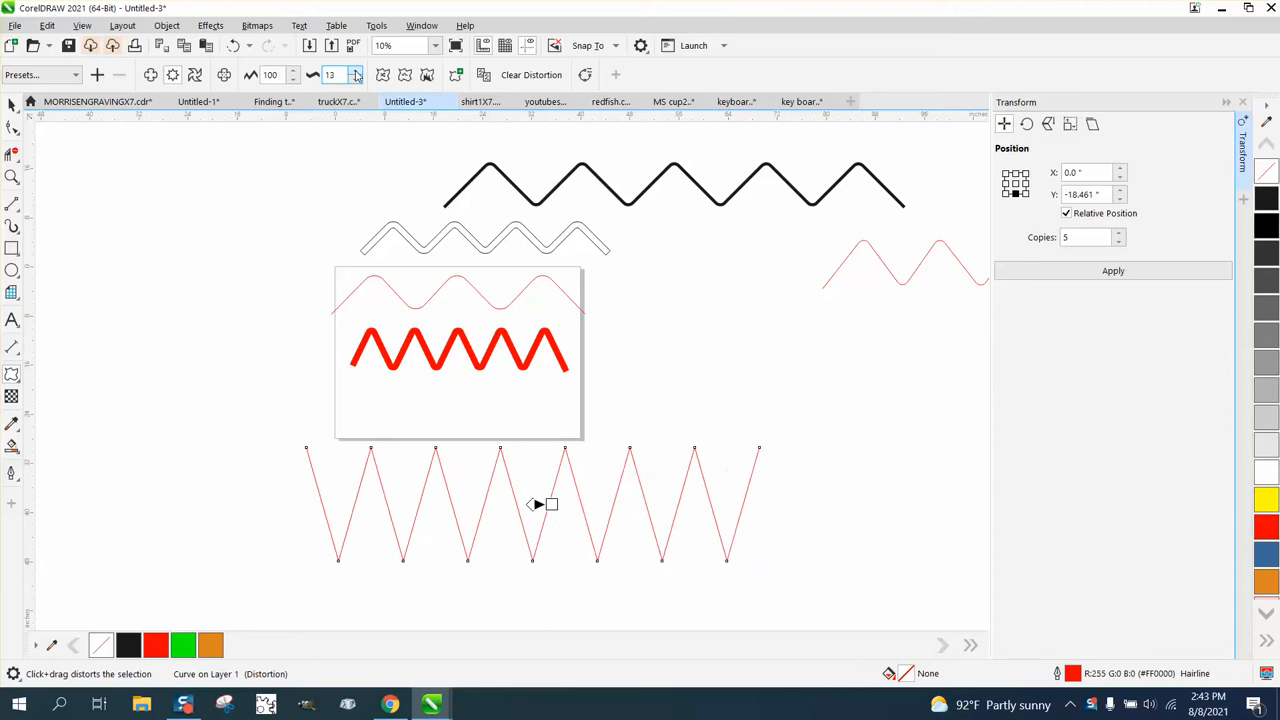
{"action": "left_click", "coordinate": [356, 71]}
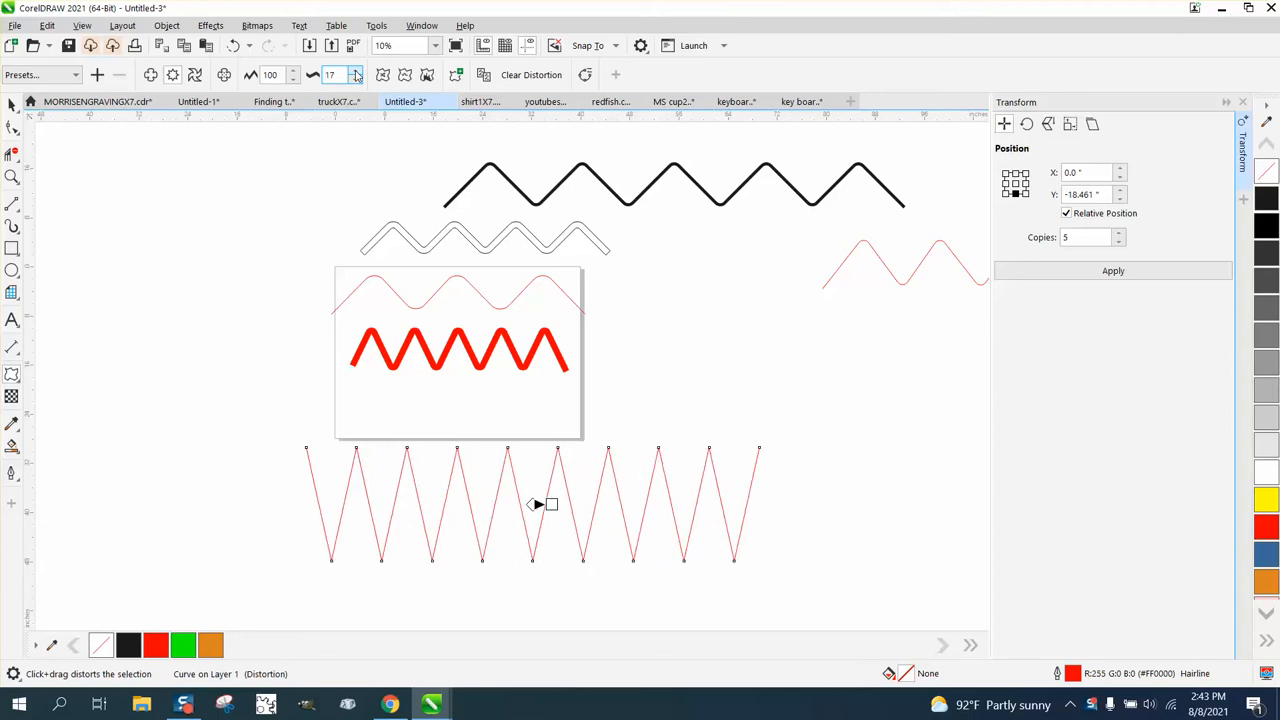
{"action": "left_click", "coordinate": [224, 75]}
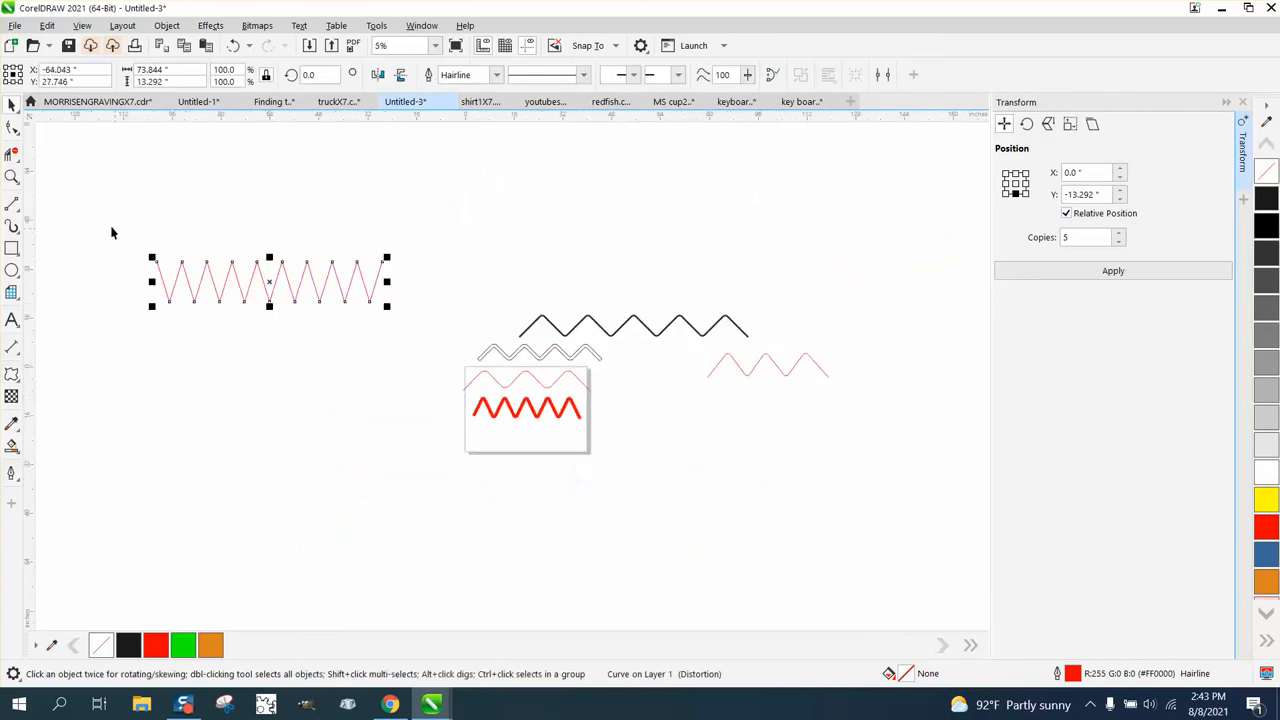
Convert the distorted zigzag to curves and zoom in on its nodes
{"action": "left_click", "coordinate": [536, 433]}
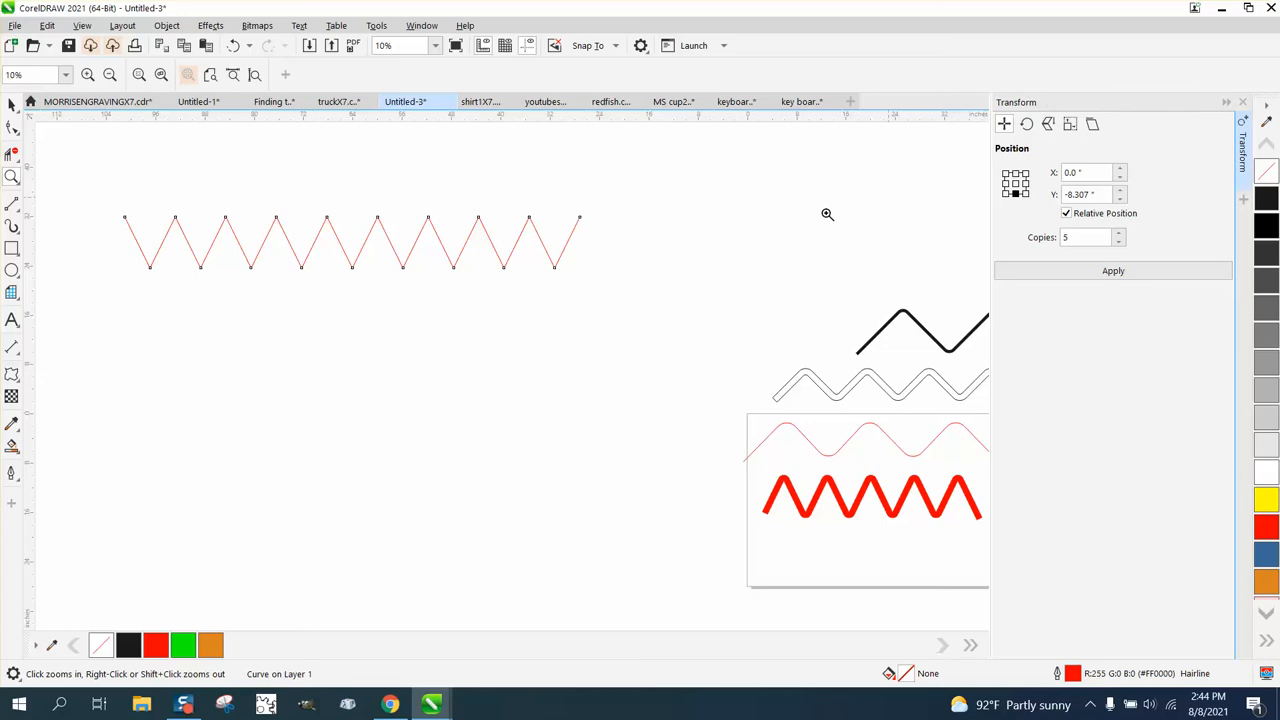
{"action": "mouse_move", "coordinate": [213, 225]}
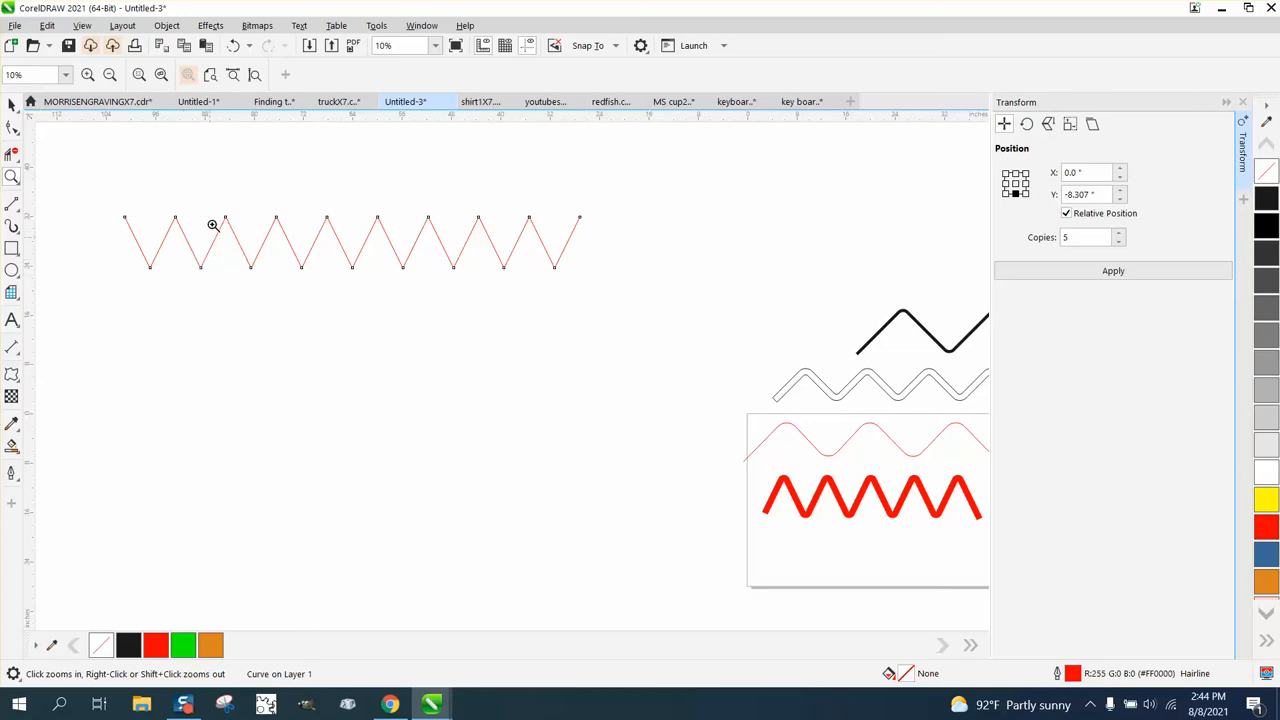
{"action": "mouse_move", "coordinate": [213, 222]}
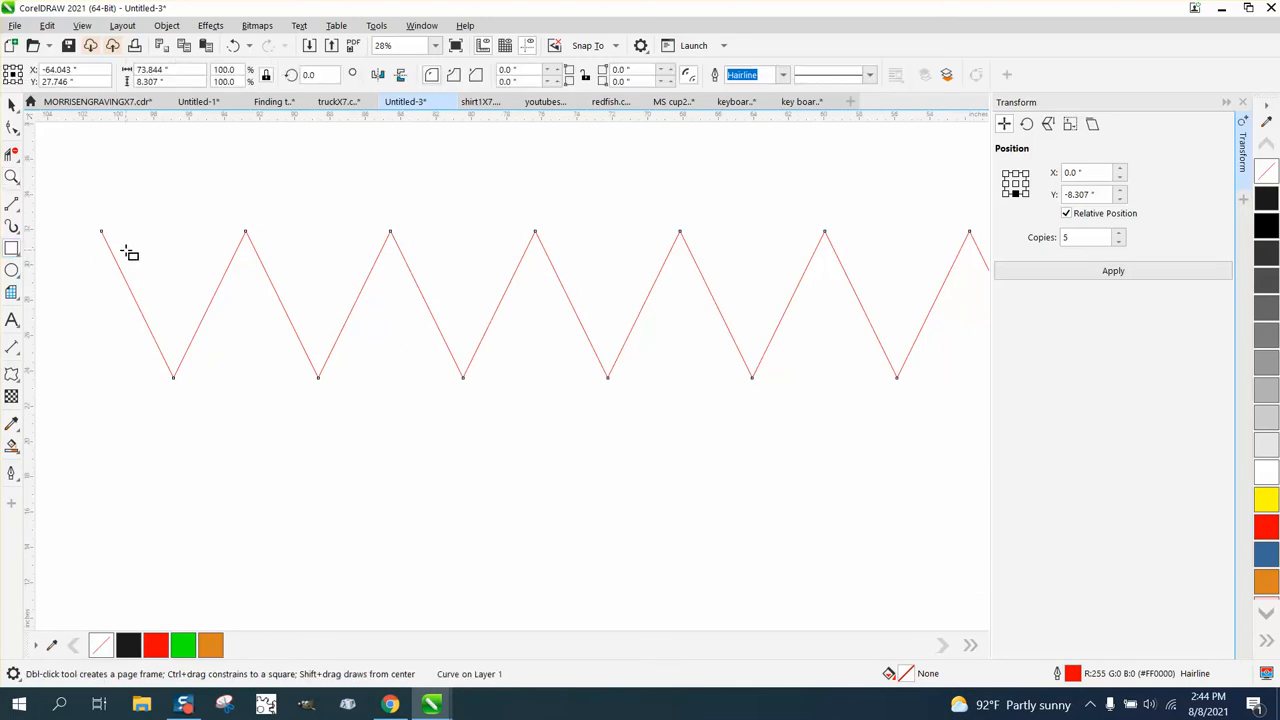
{"action": "mouse_move", "coordinate": [245, 233]}
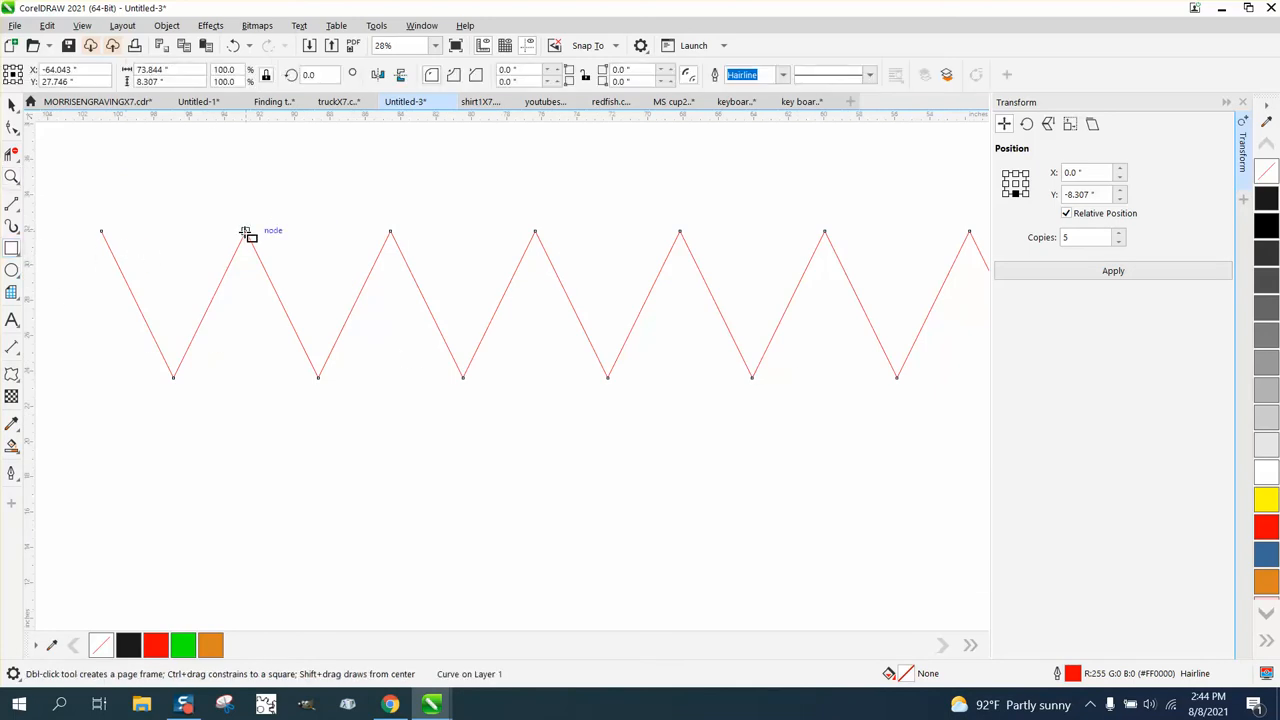
Draw a narrow rectangle matching the zigzag's height to its left, then select the zigzag
{"action": "left_click_drag", "start_coordinate": [248, 235], "coordinate": [320, 380]}
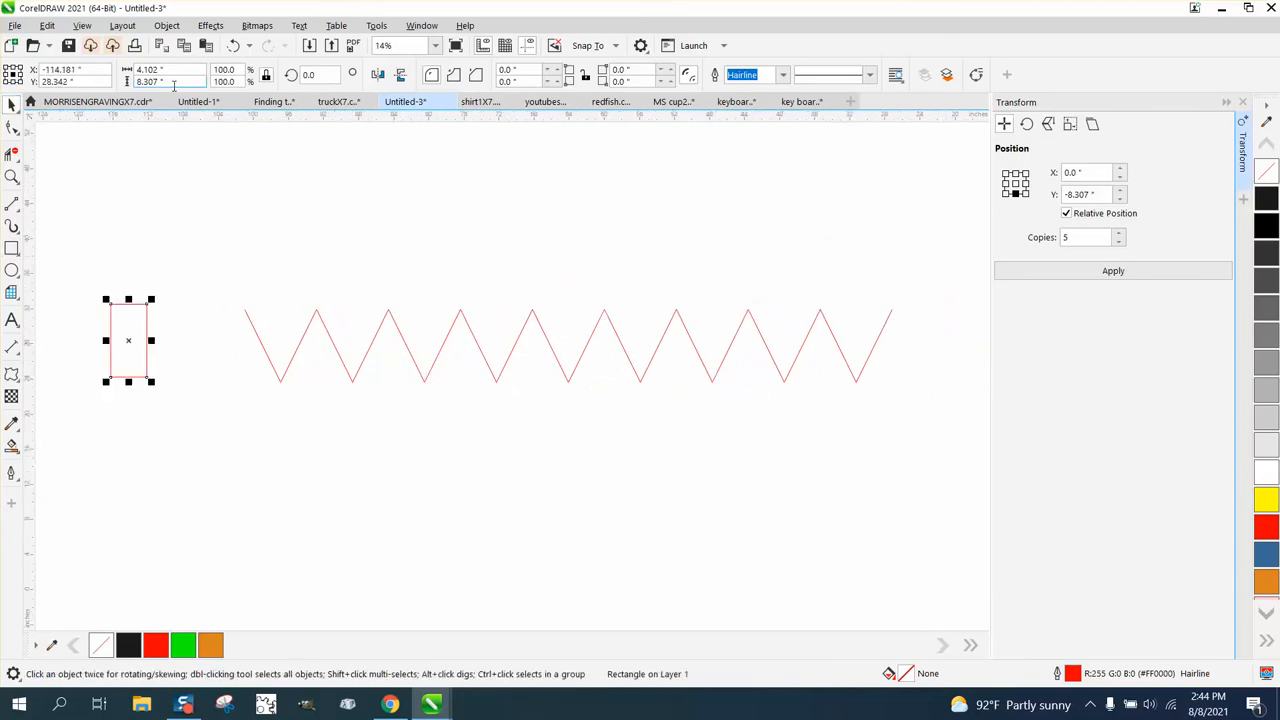
{"action": "mouse_move", "coordinate": [168, 82]}
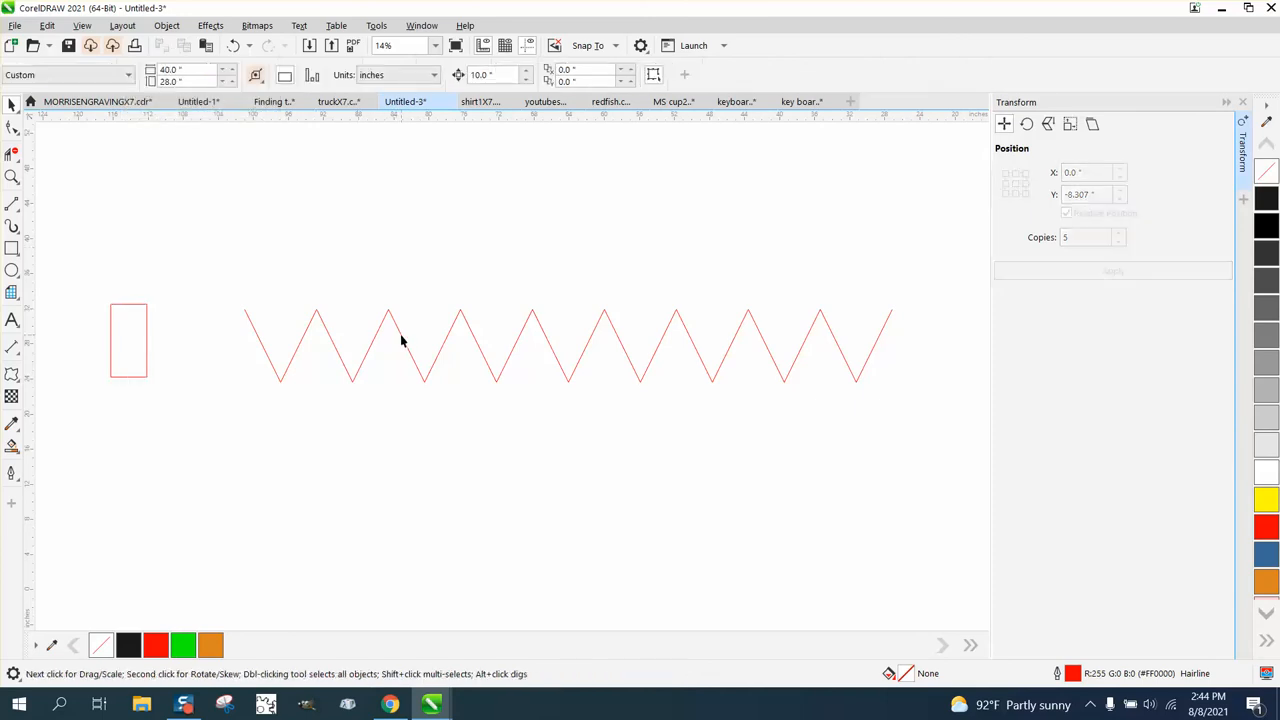
{"action": "left_click", "coordinate": [388, 345]}
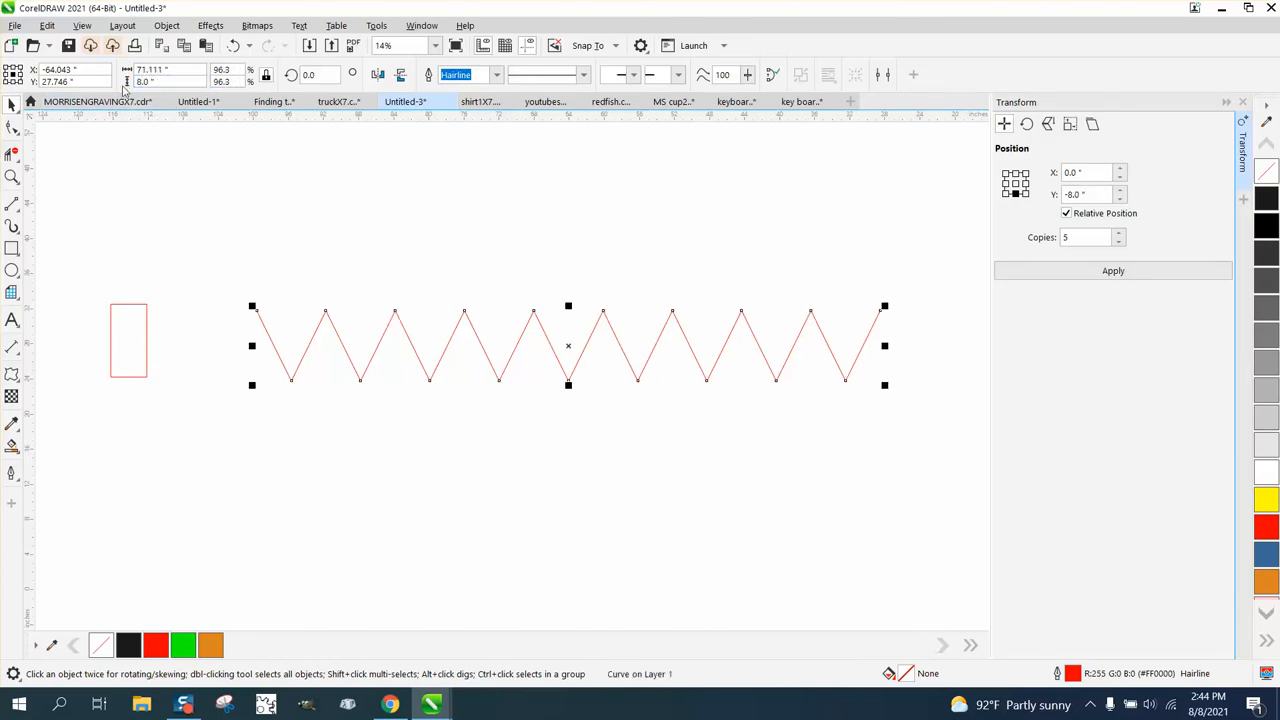
Set the zigzag's width to 70.0 inches on the property bar
{"action": "left_click", "coordinate": [266, 75]}
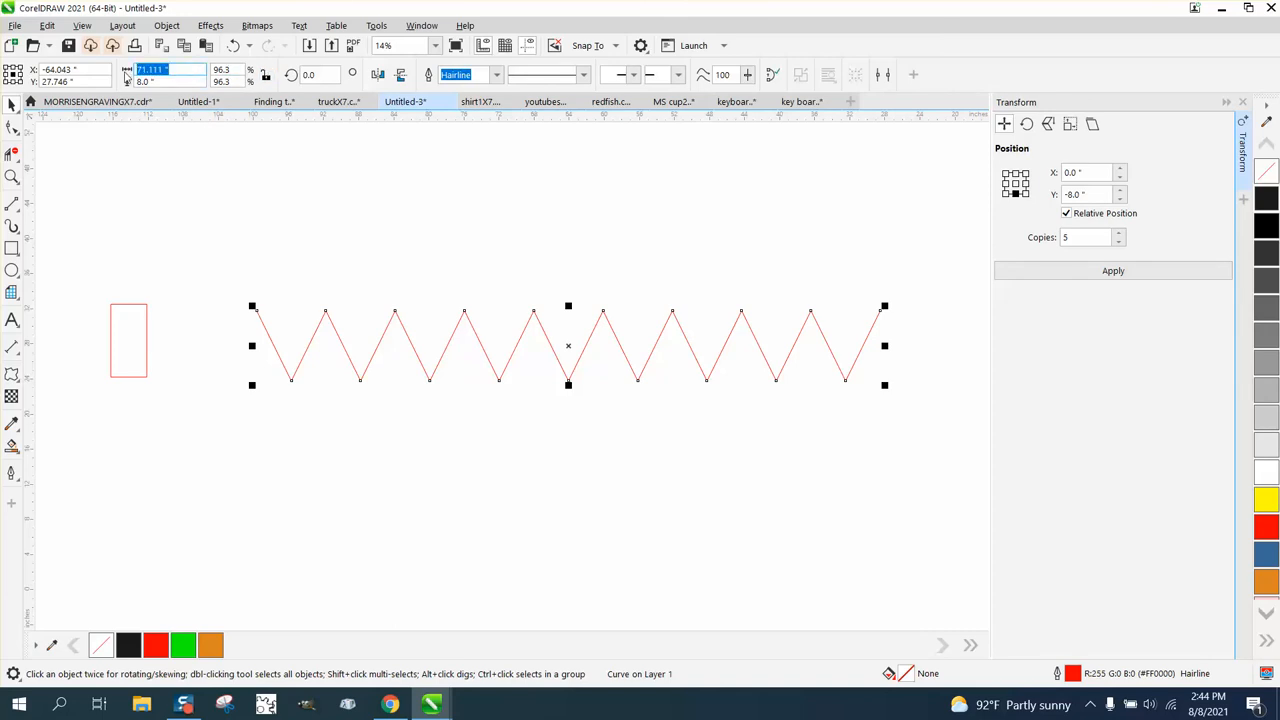
{"action": "type", "text": "70.0"}
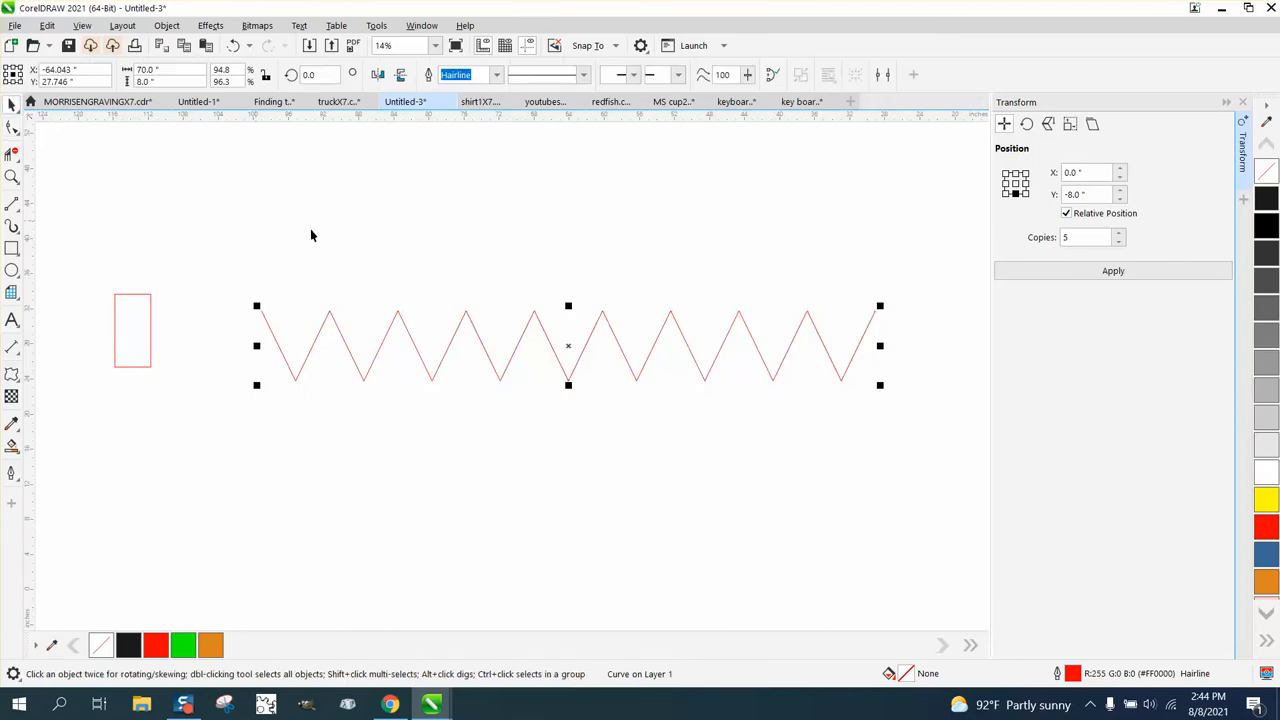
{"action": "mouse_move", "coordinate": [269, 257]}
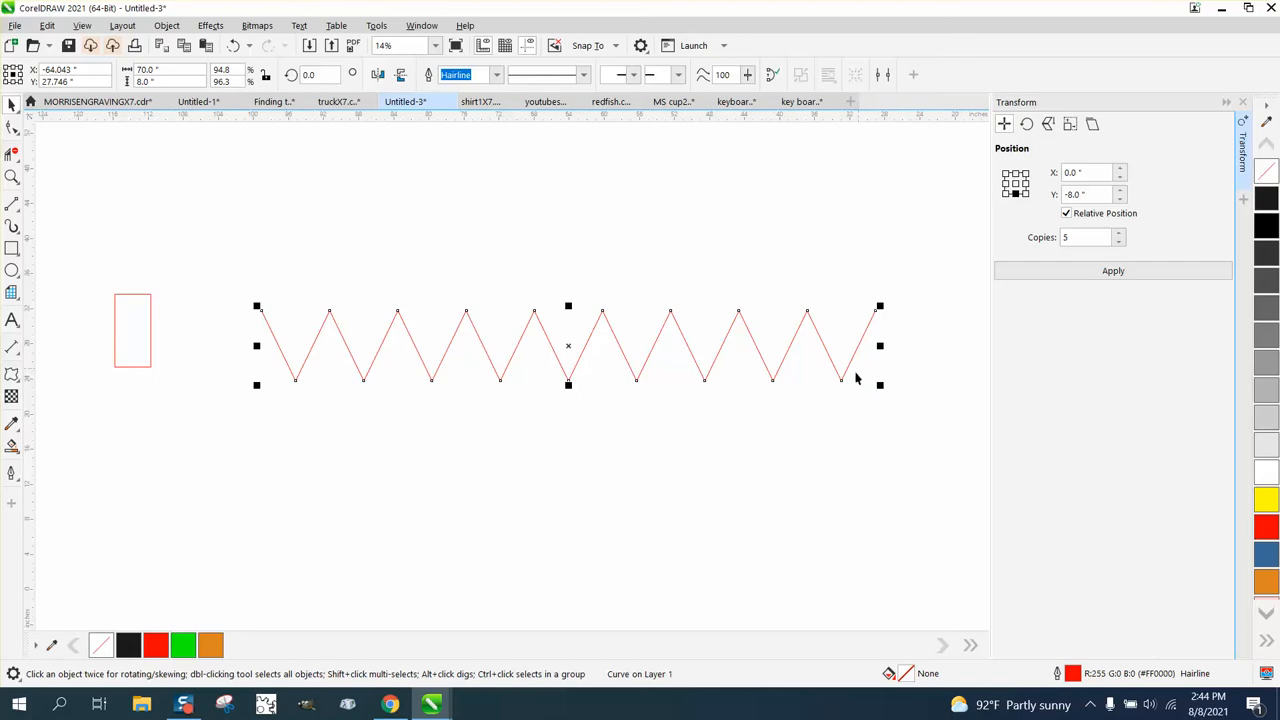
{"action": "mouse_move", "coordinate": [885, 378]}
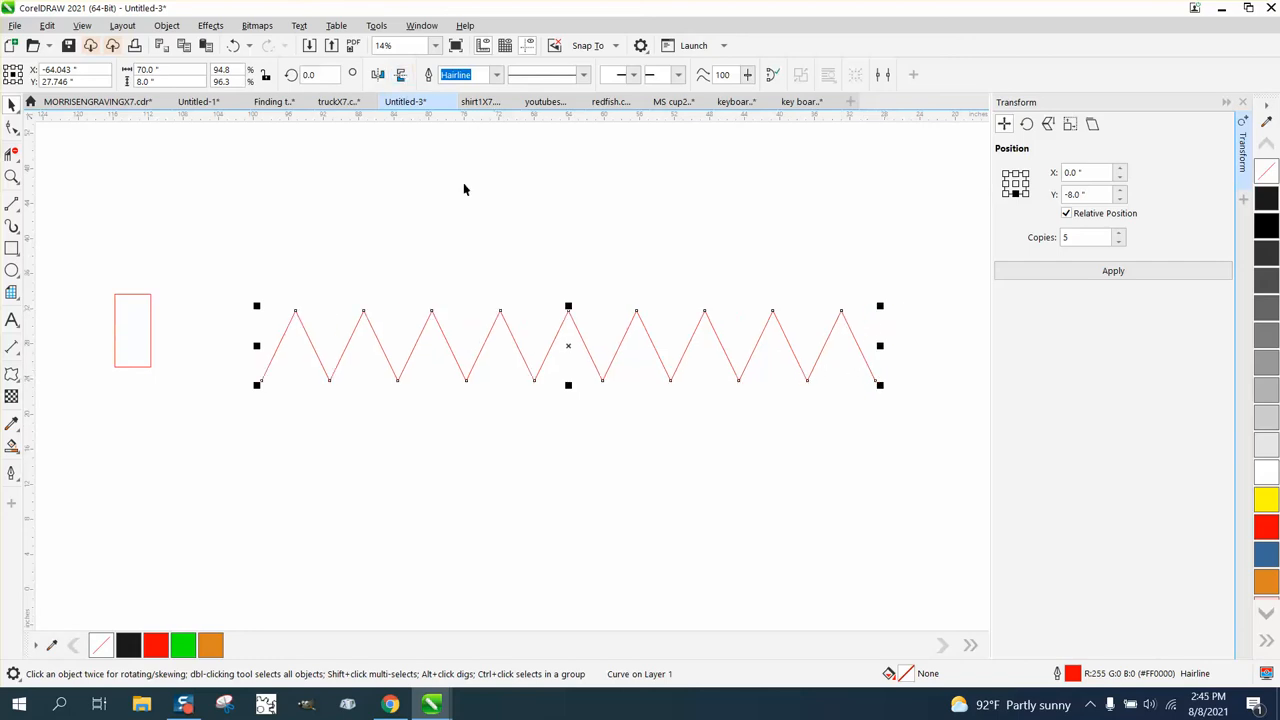
{"action": "mouse_move", "coordinate": [445, 225]}
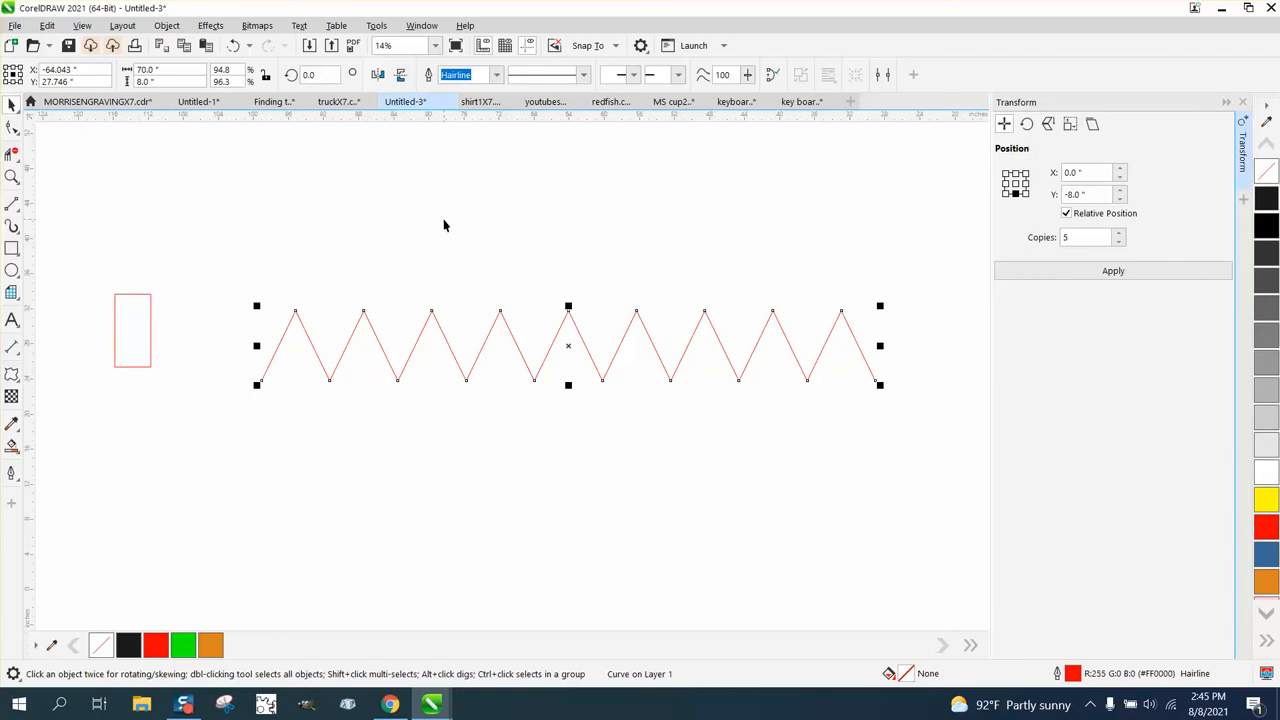
{"action": "mouse_move", "coordinate": [38, 147]}
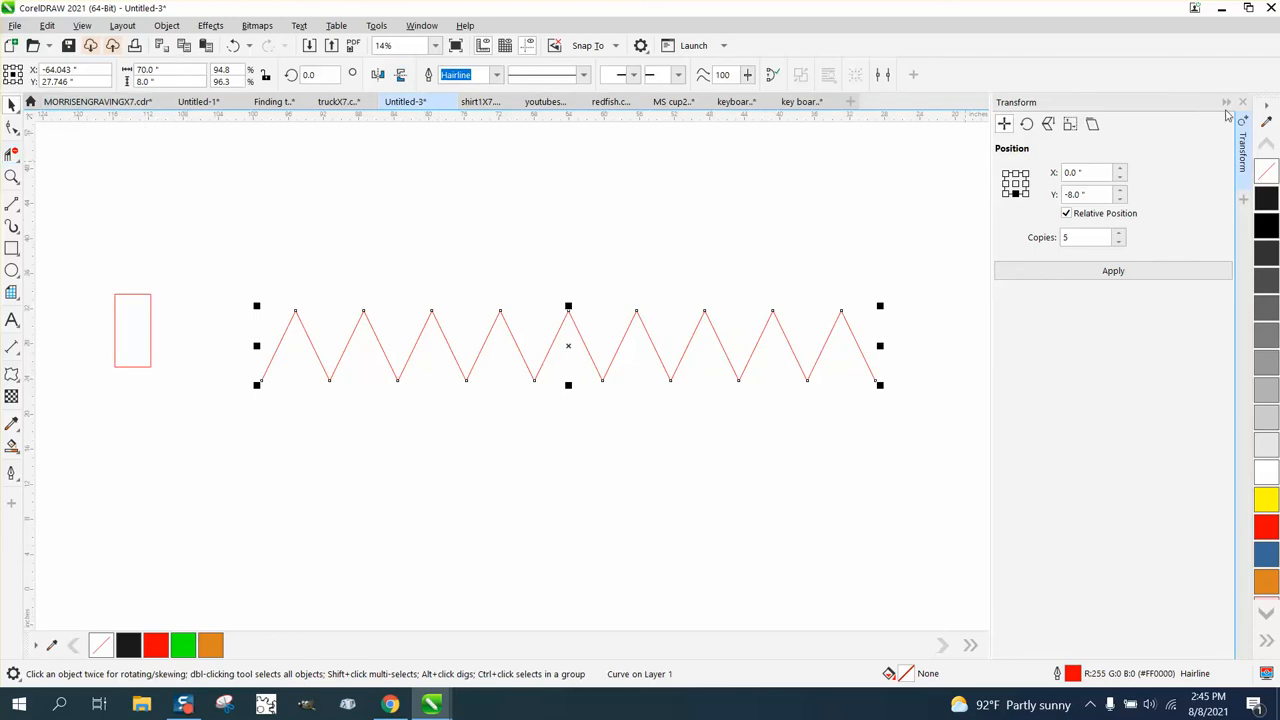
Fillet all the zigzag's corners with a 0.76 radius in the Corners docker
{"action": "left_click", "coordinate": [421, 25]}
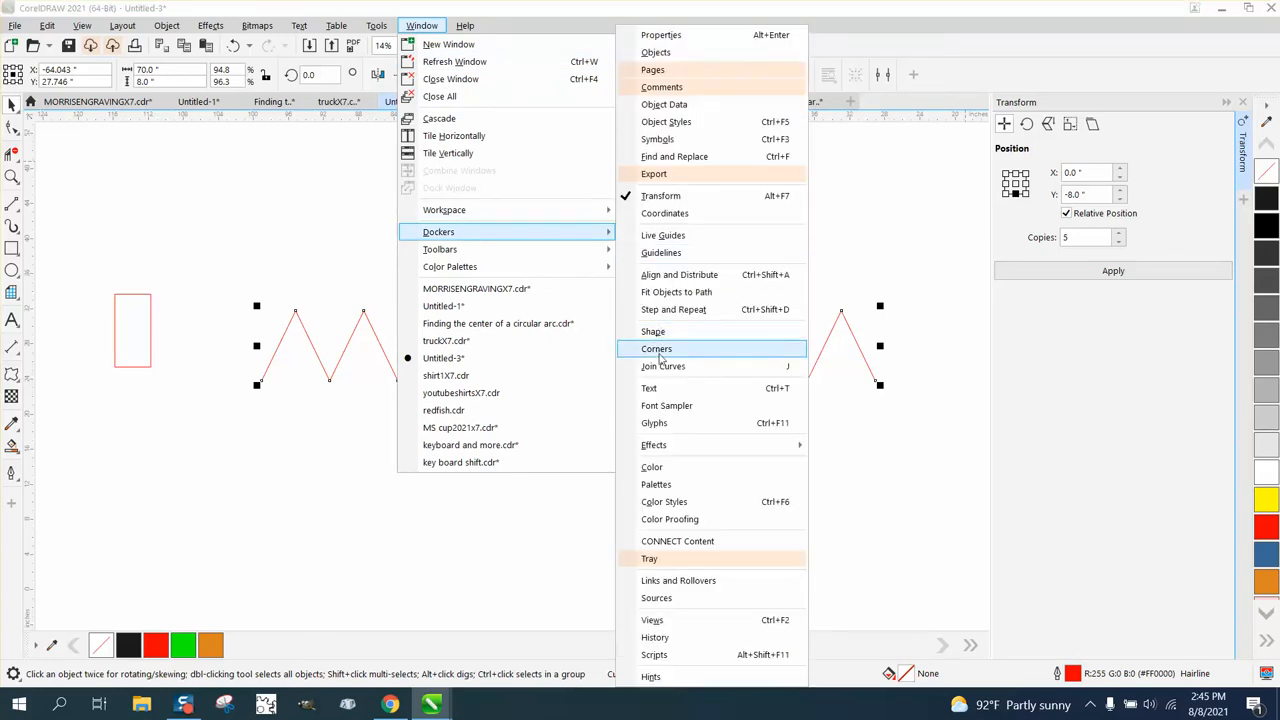
{"action": "left_click", "coordinate": [657, 348]}
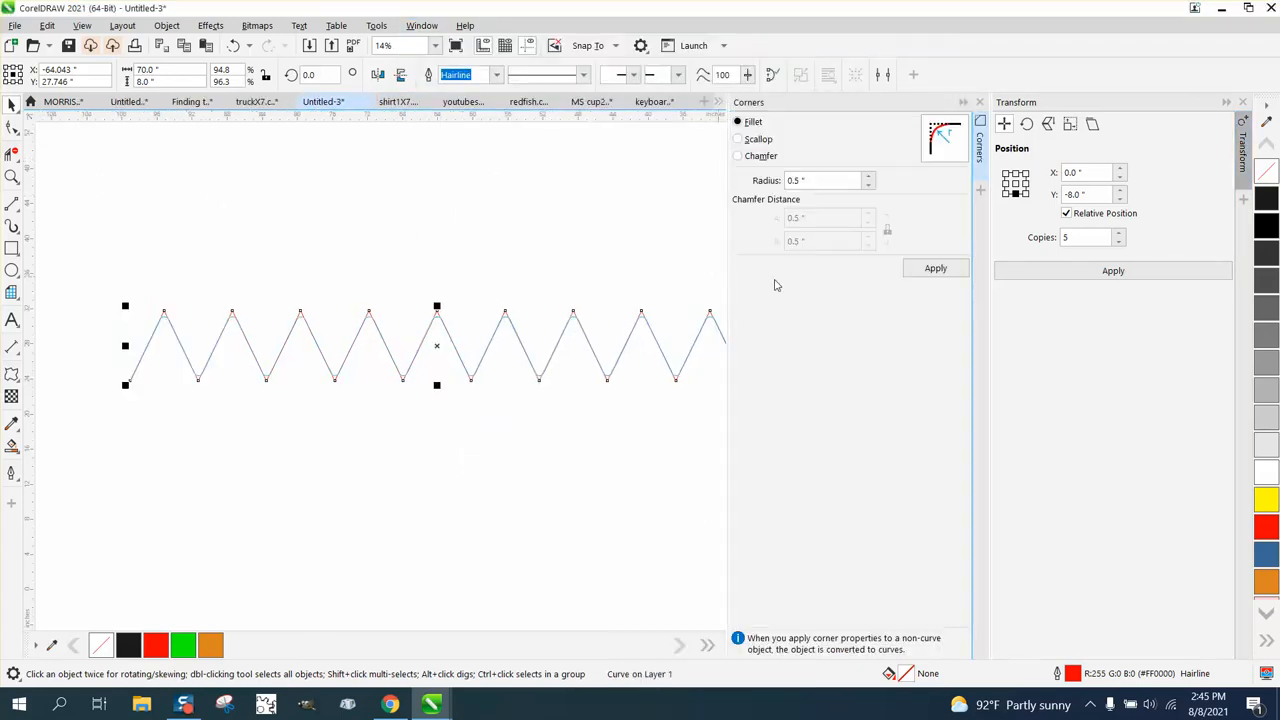
{"action": "mouse_move", "coordinate": [743, 422]}
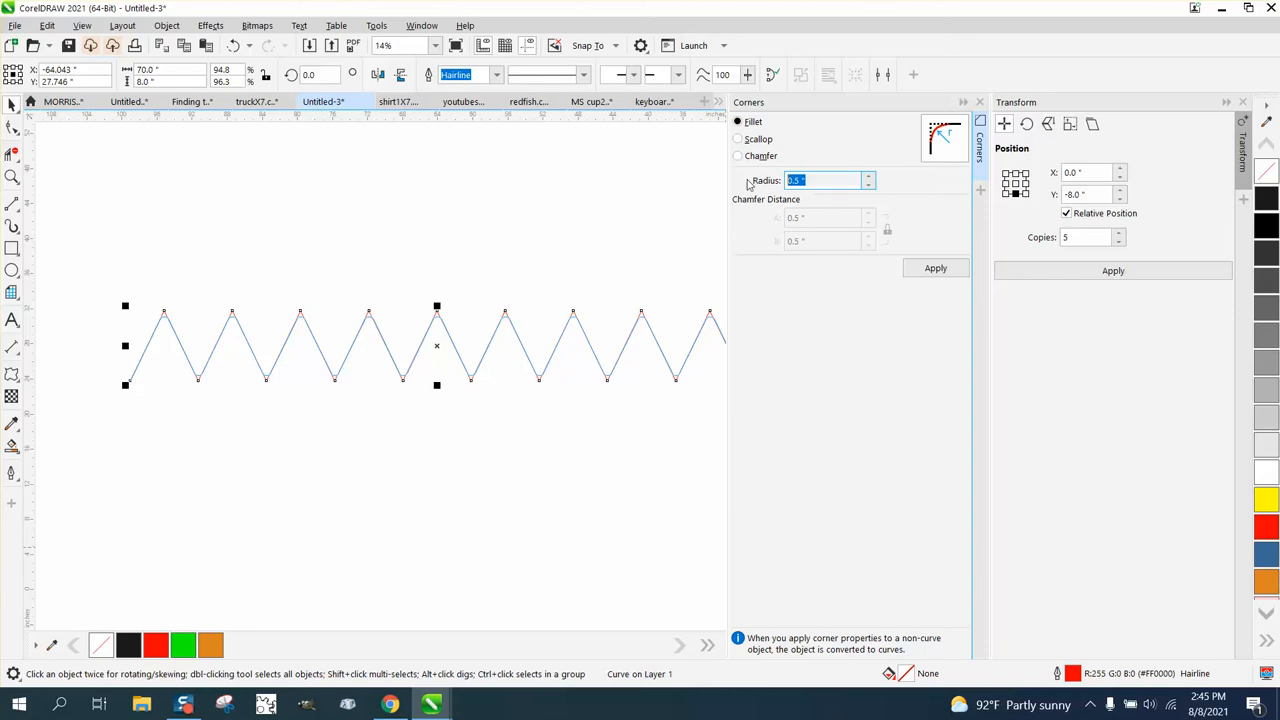
{"action": "type", "text": ".76"}
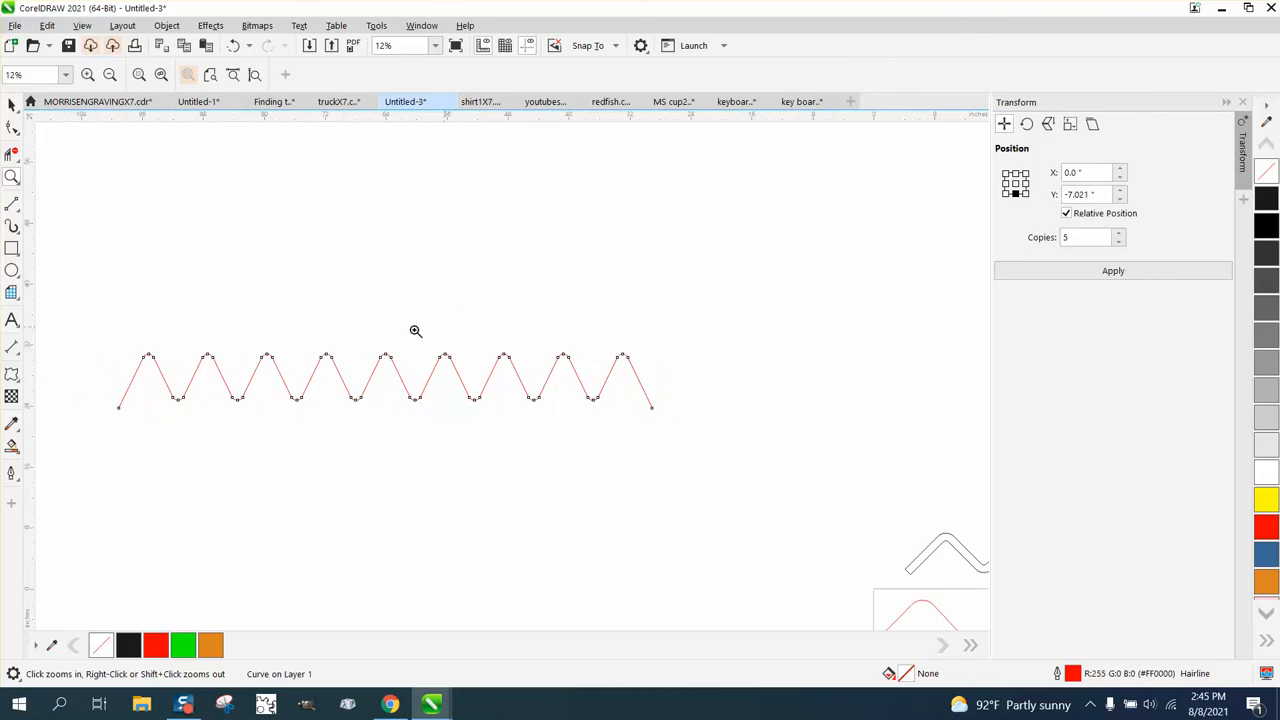
{"action": "left_click", "coordinate": [415, 331]}
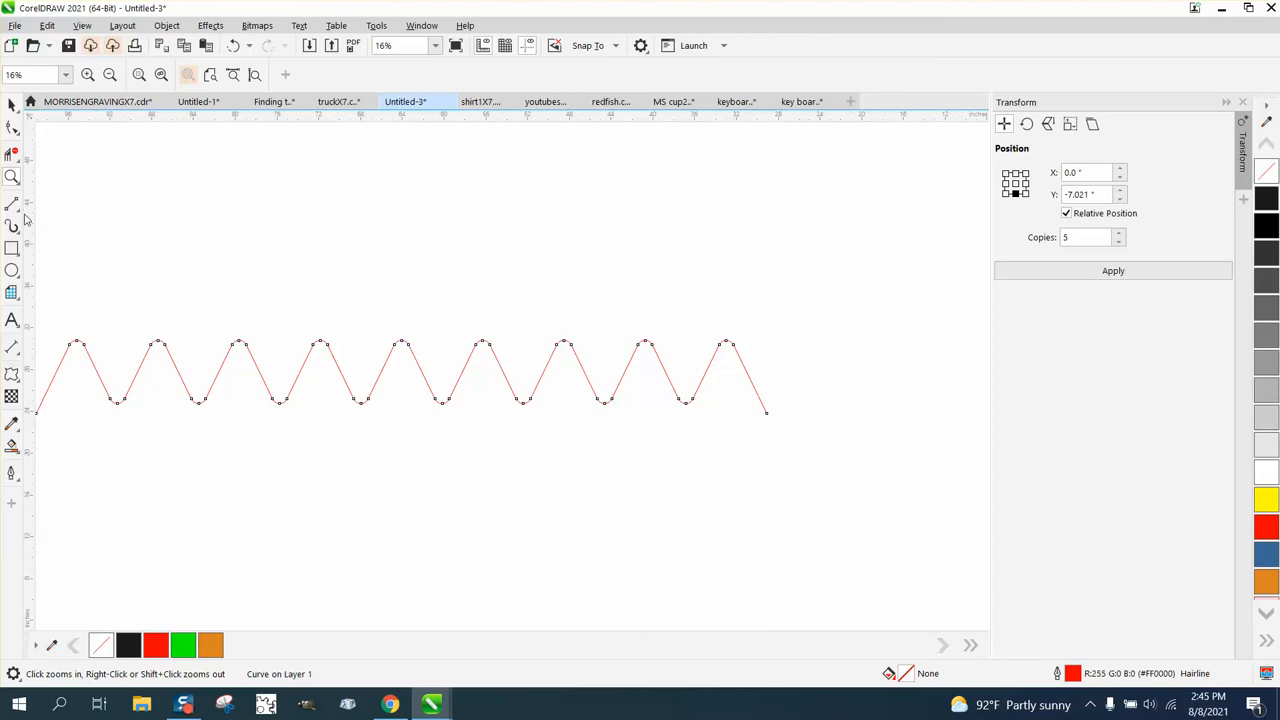
{"action": "left_click", "coordinate": [13, 204]}
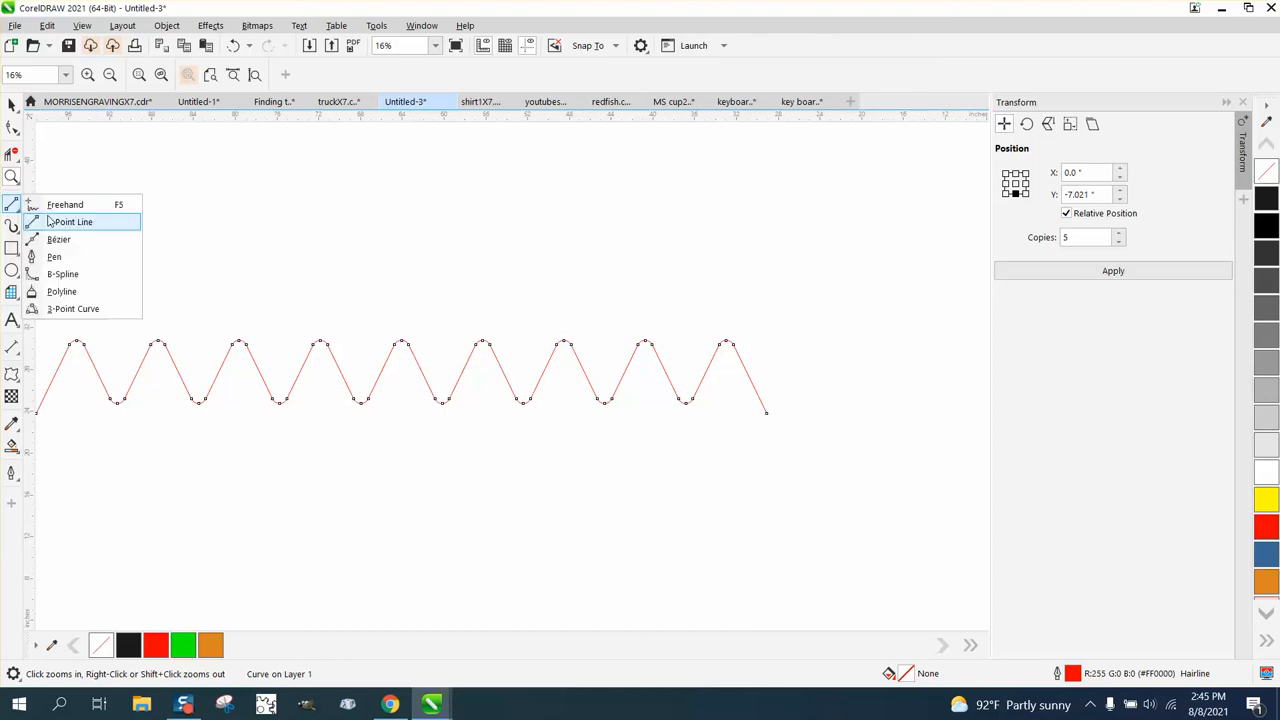
{"action": "left_click", "coordinate": [73, 221]}
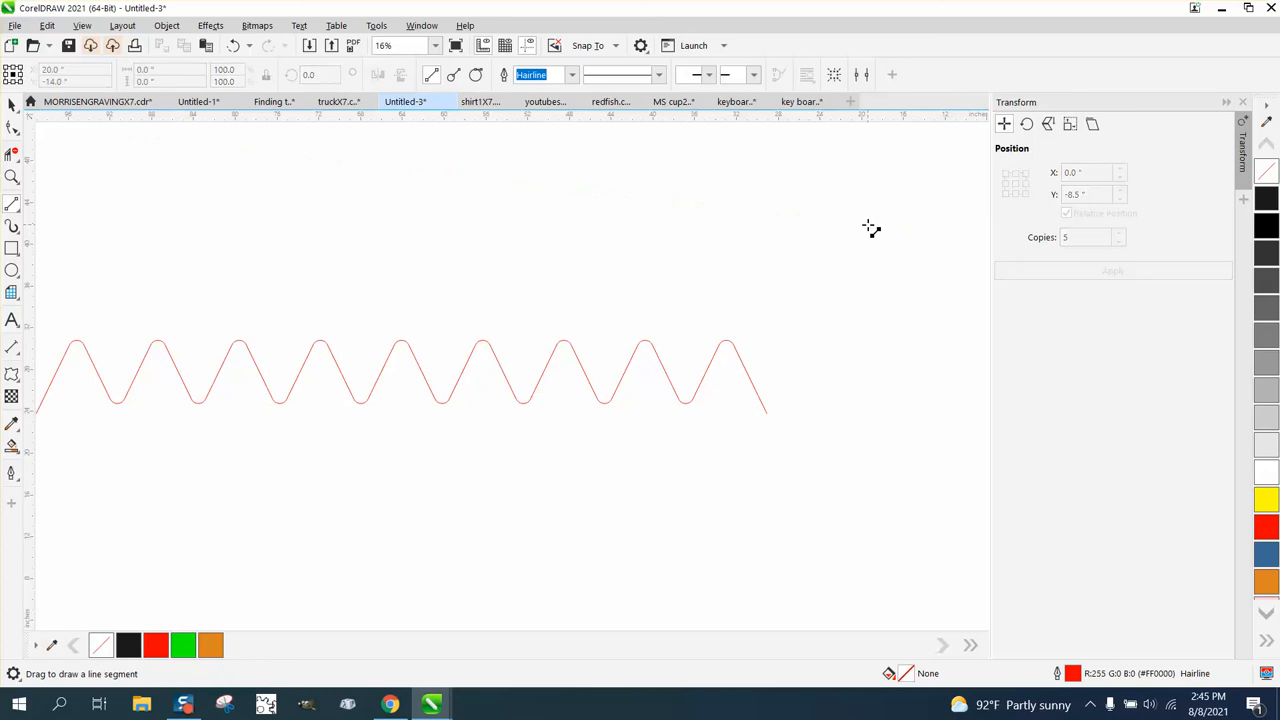
{"action": "left_click_drag", "start_coordinate": [88, 222], "coordinate": [918, 223]}
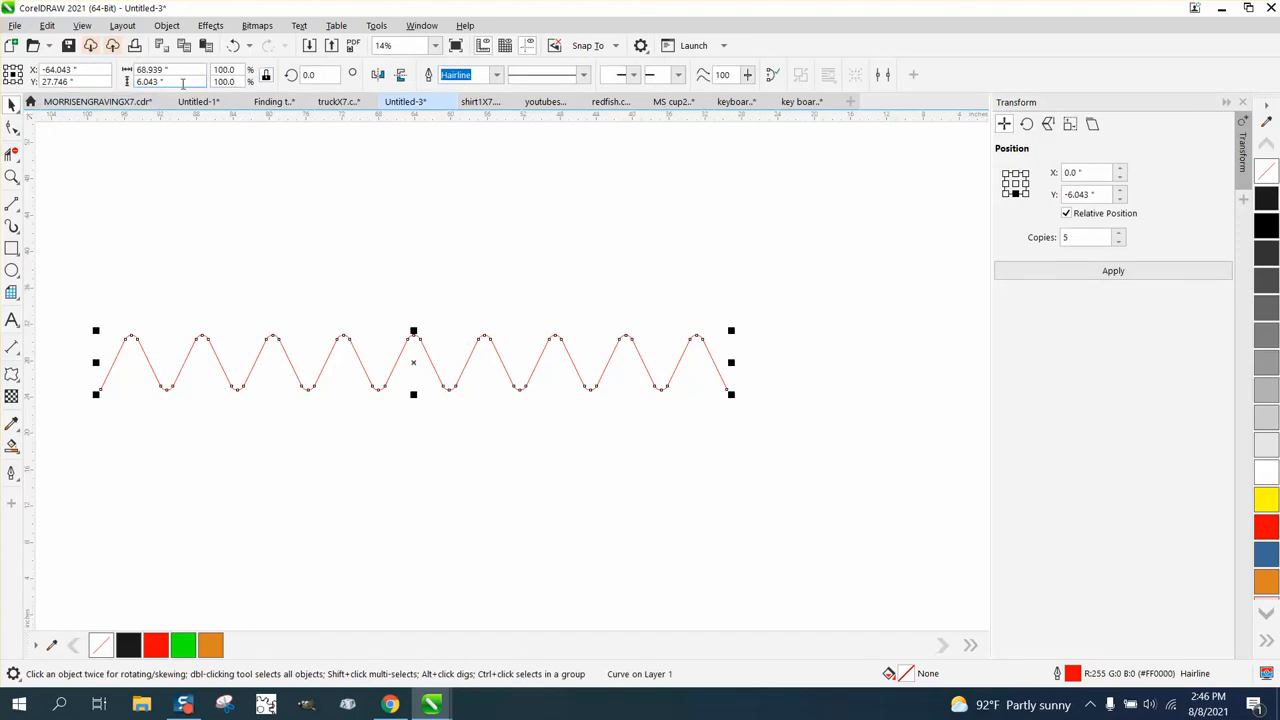
Create five stacked copies of the zigzag using the Transform docker's Position settings
{"action": "type", "text": "6"}
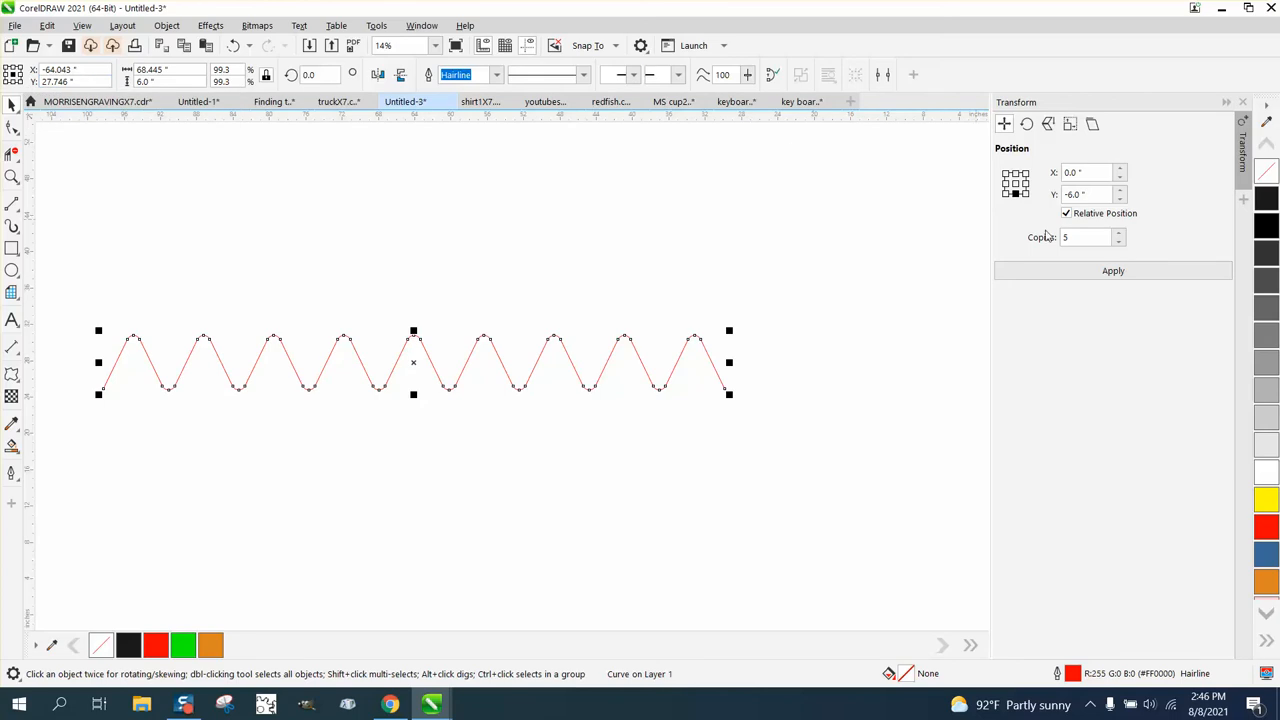
{"action": "left_click", "coordinate": [1088, 194]}
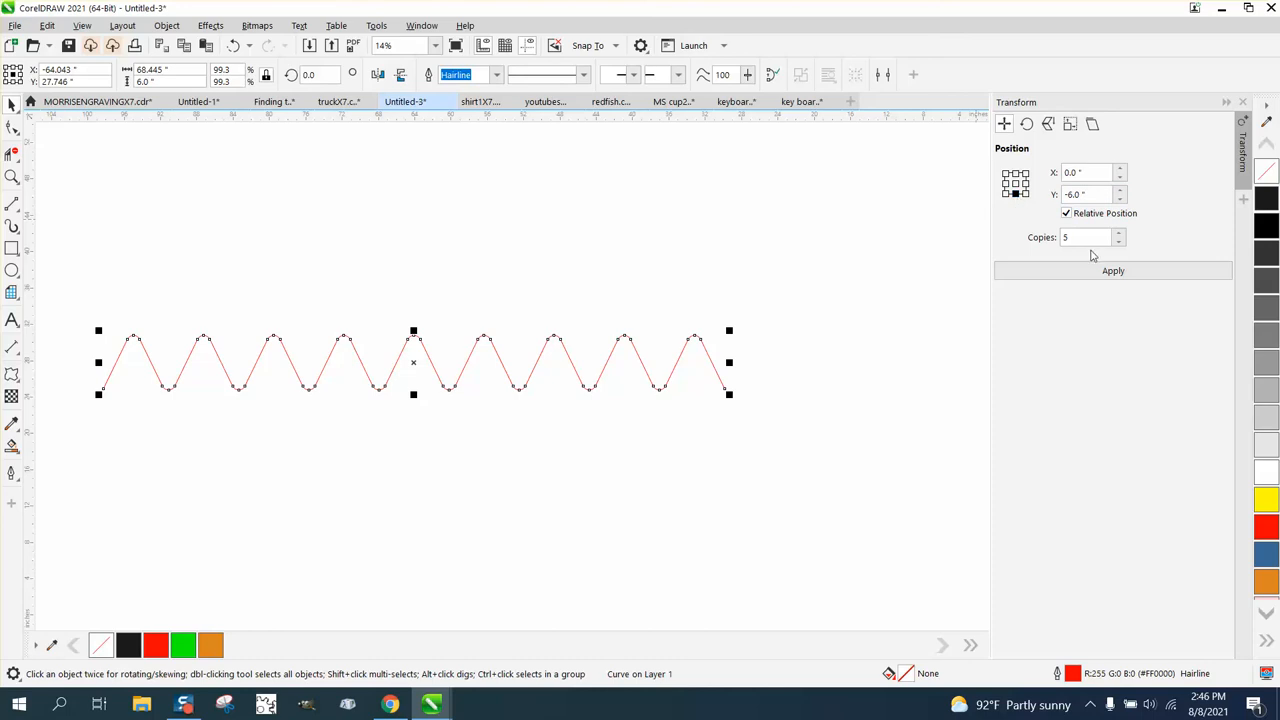
{"action": "left_click", "coordinate": [1113, 270]}
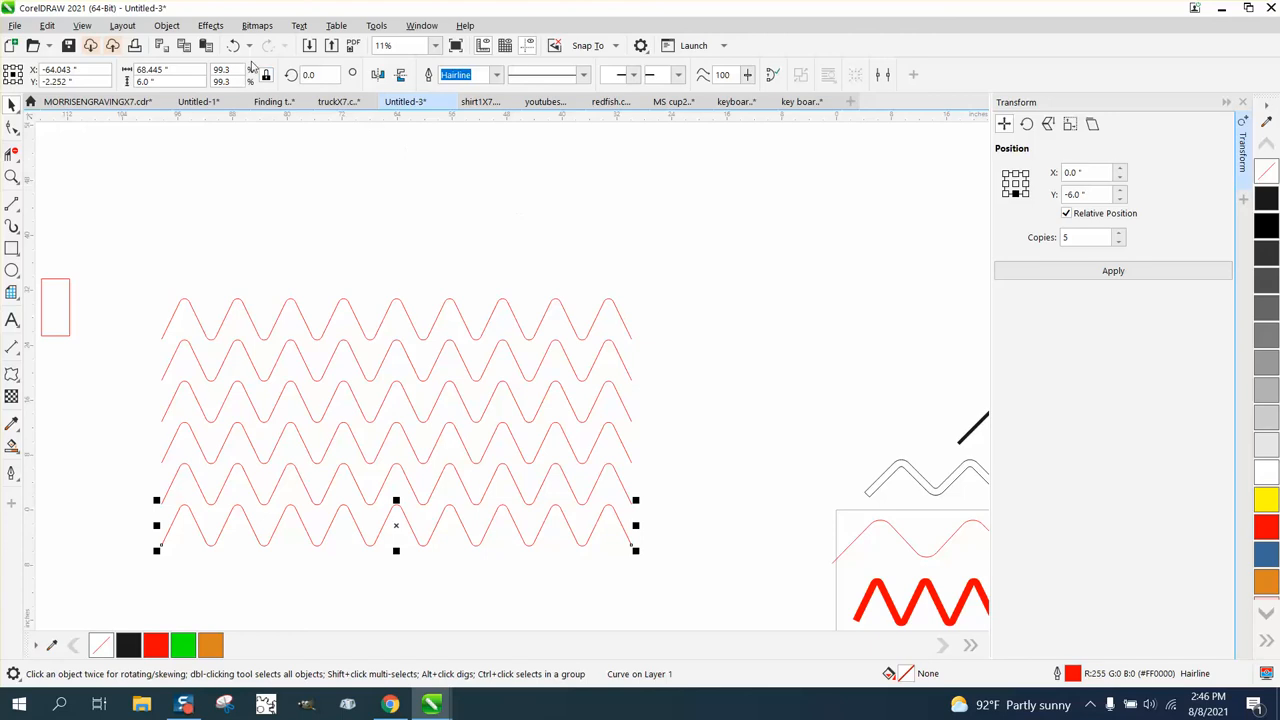
Undo the copies and reapply them with a re-entered vertical offset
{"action": "left_click", "coordinate": [1088, 194]}
{"action": "type", "text": "6"}
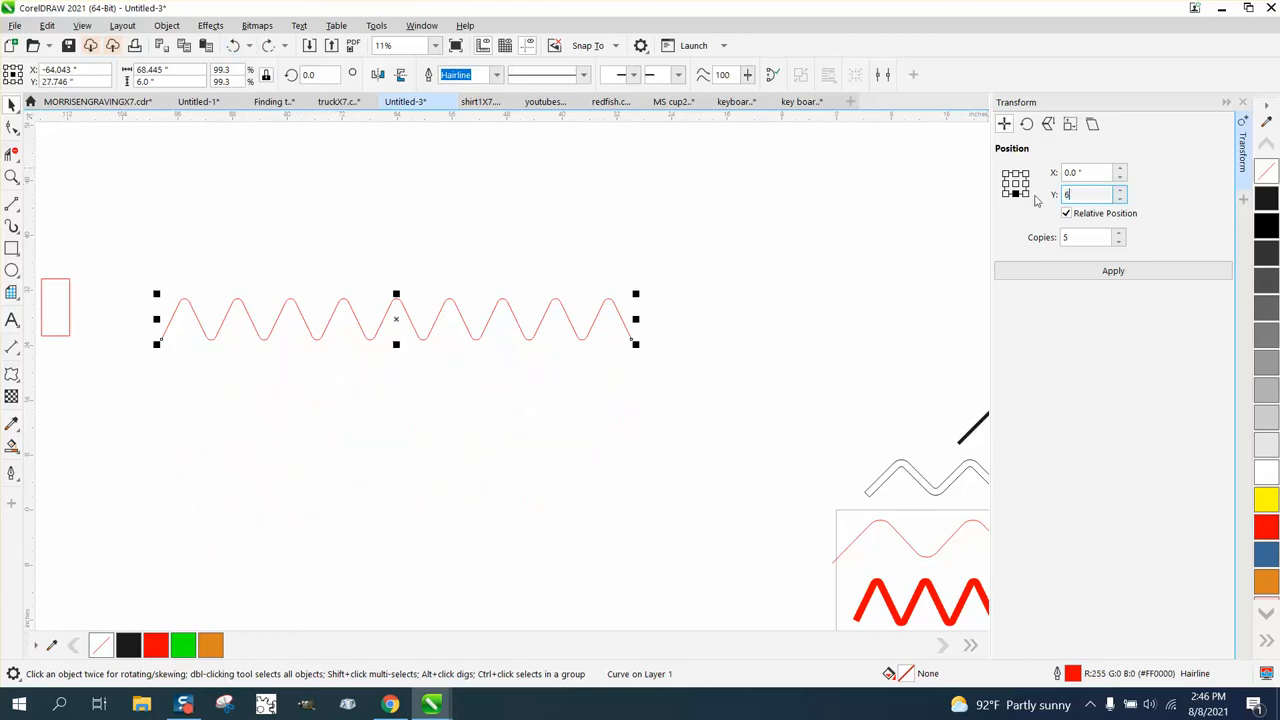
{"action": "left_click", "coordinate": [1112, 270]}
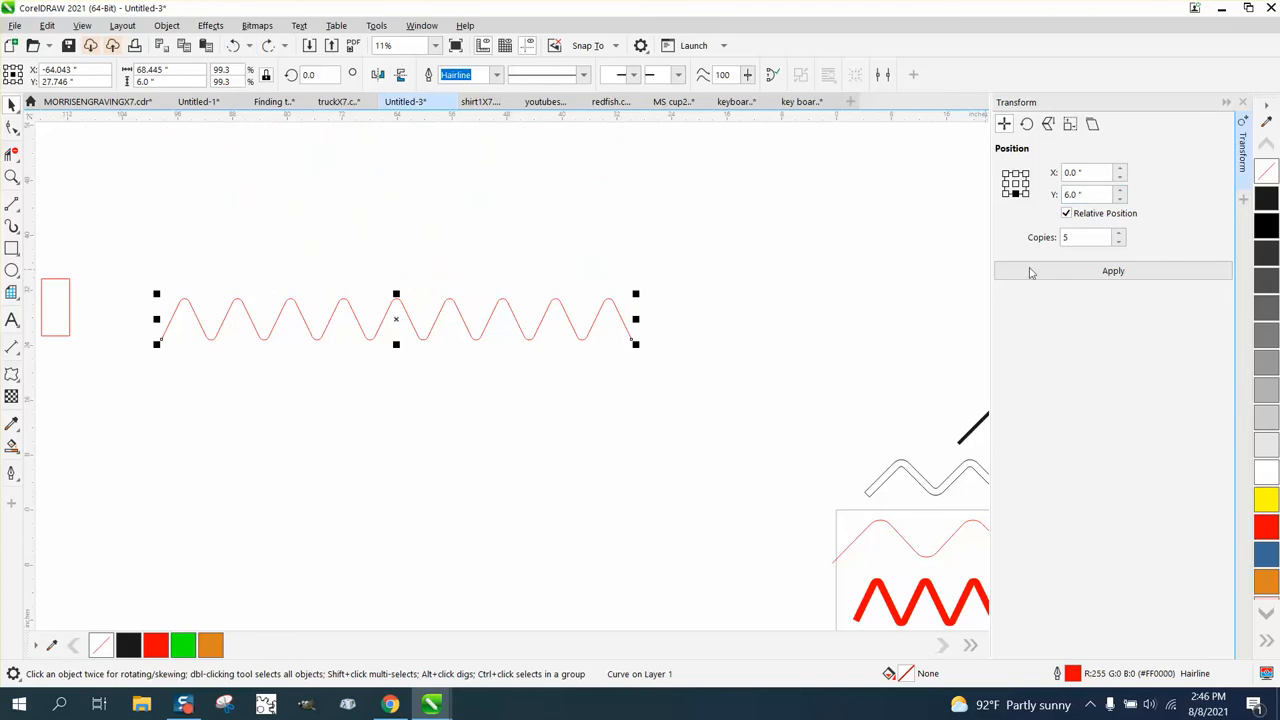
{"action": "left_click", "coordinate": [1085, 194]}
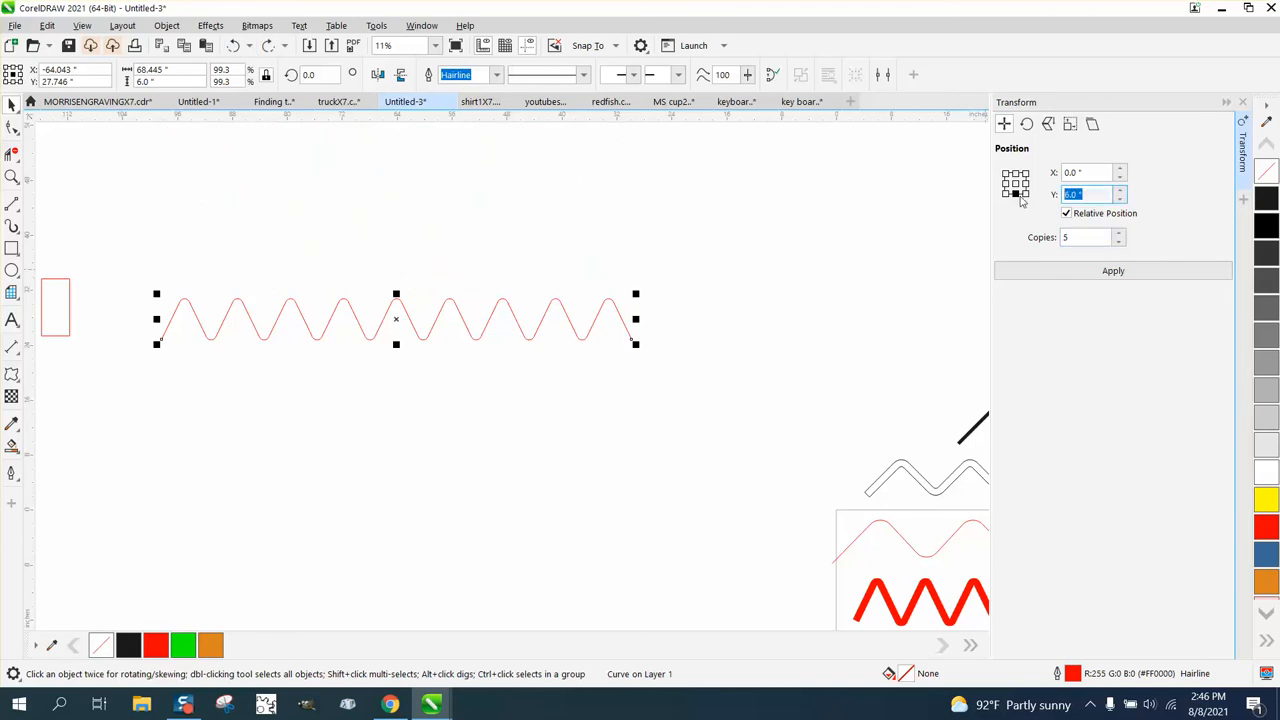
{"action": "left_click", "coordinate": [1085, 194]}
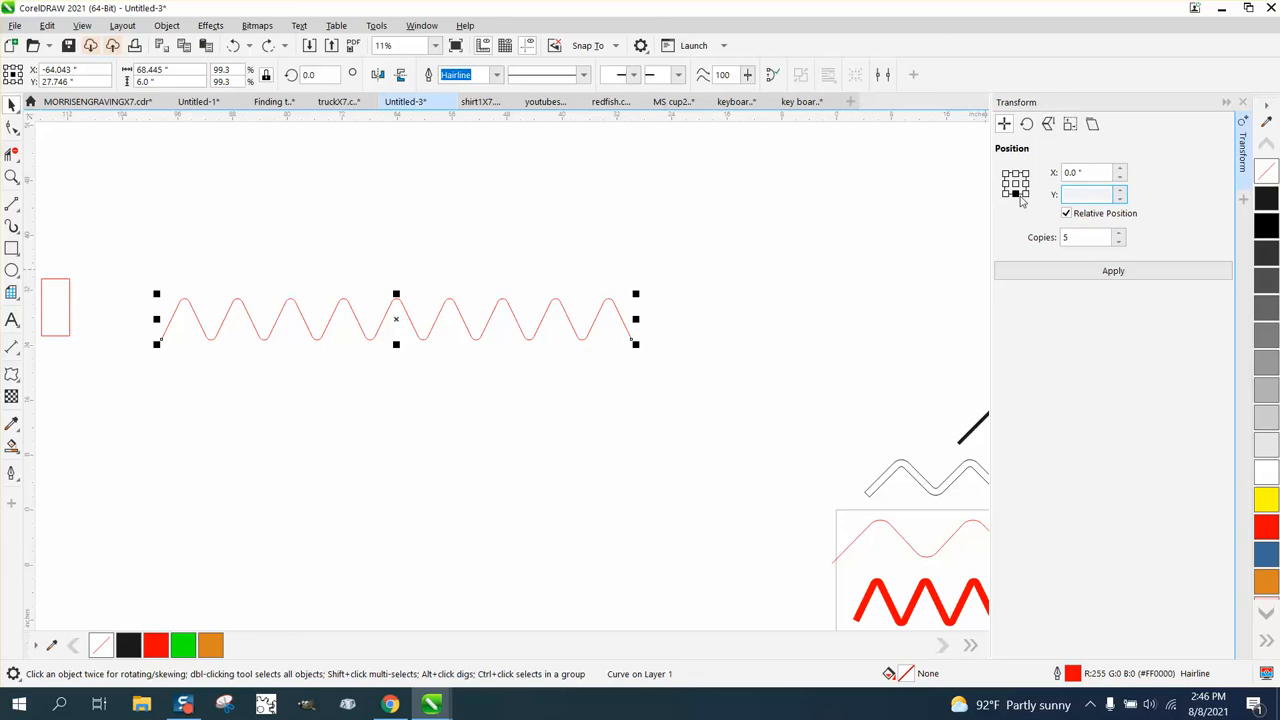
{"action": "left_click", "coordinate": [1112, 270]}
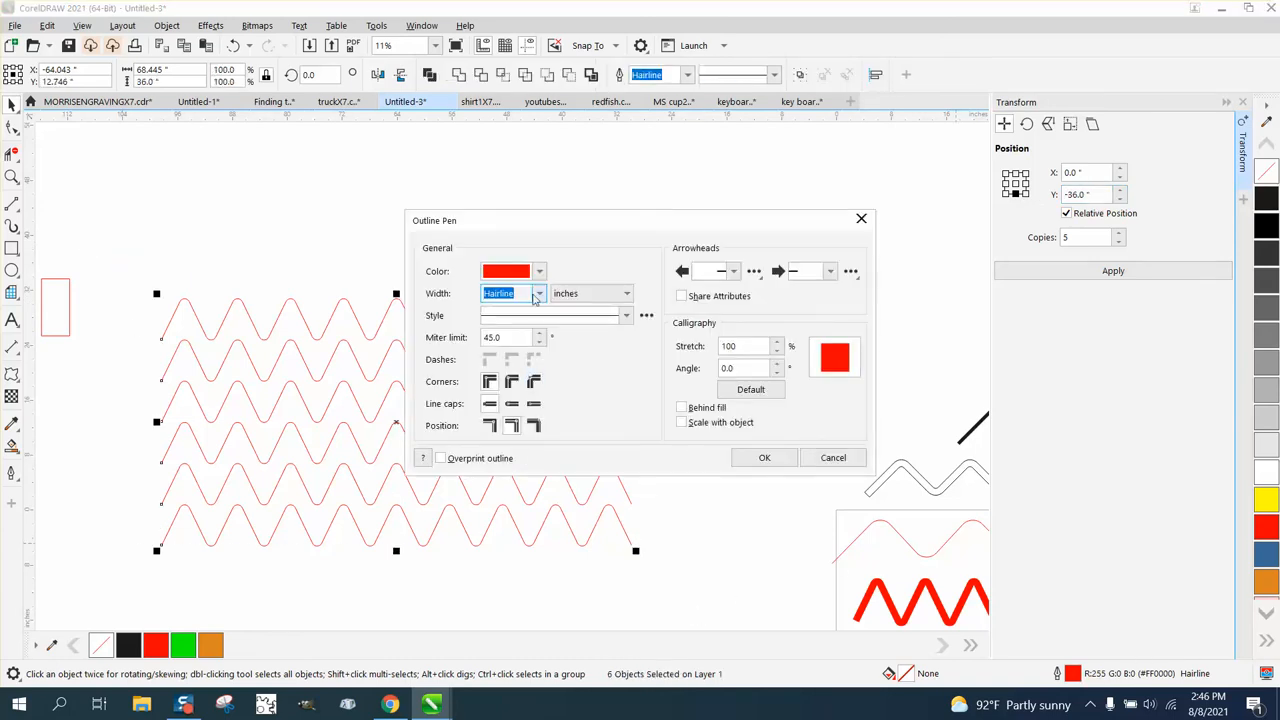
Give all six zigzag rows a 36 pt outline in the Outline Pen dialog
{"action": "left_click", "coordinate": [627, 293]}
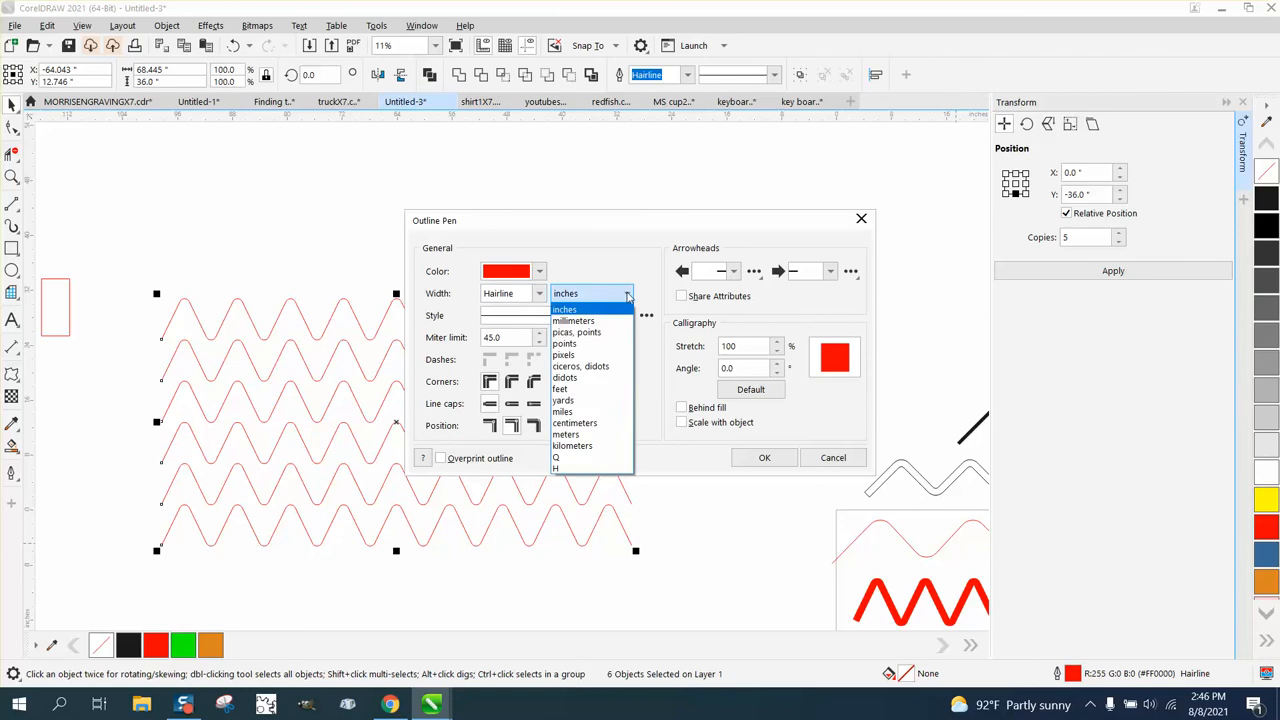
{"action": "left_click", "coordinate": [564, 343]}
{"action": "type", "text": "36"}
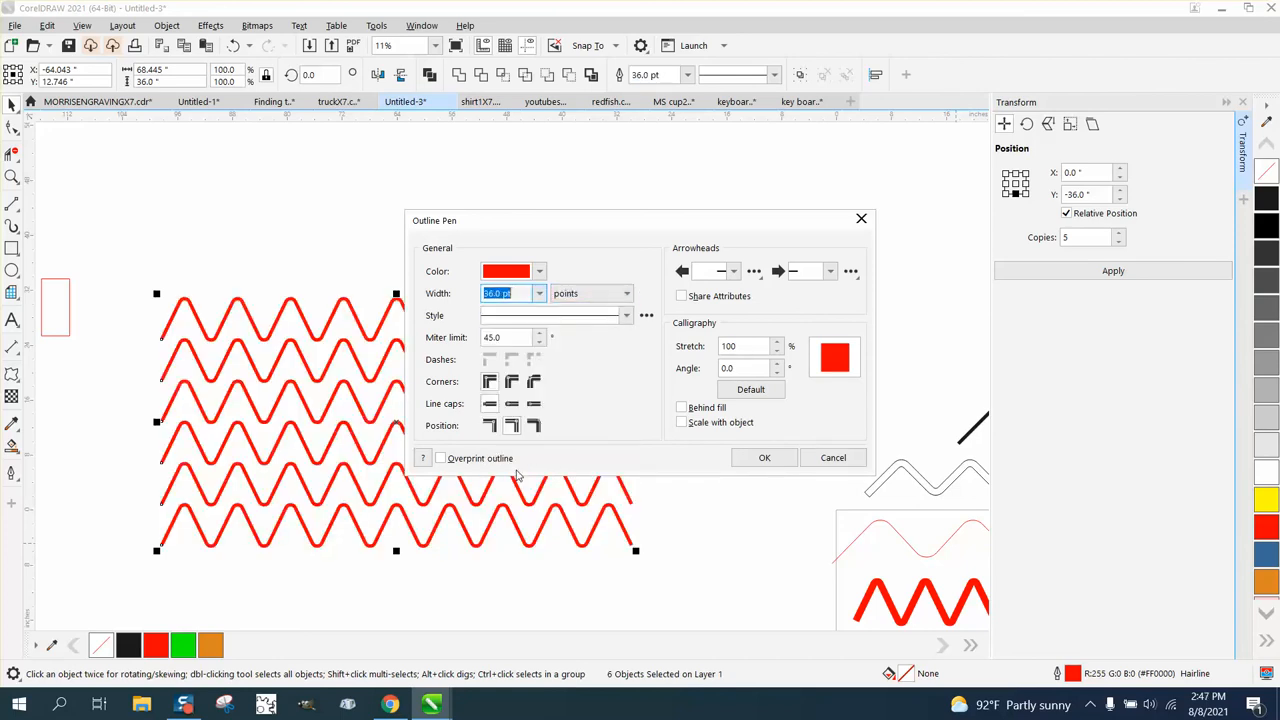
{"action": "mouse_move", "coordinate": [1257, 503]}
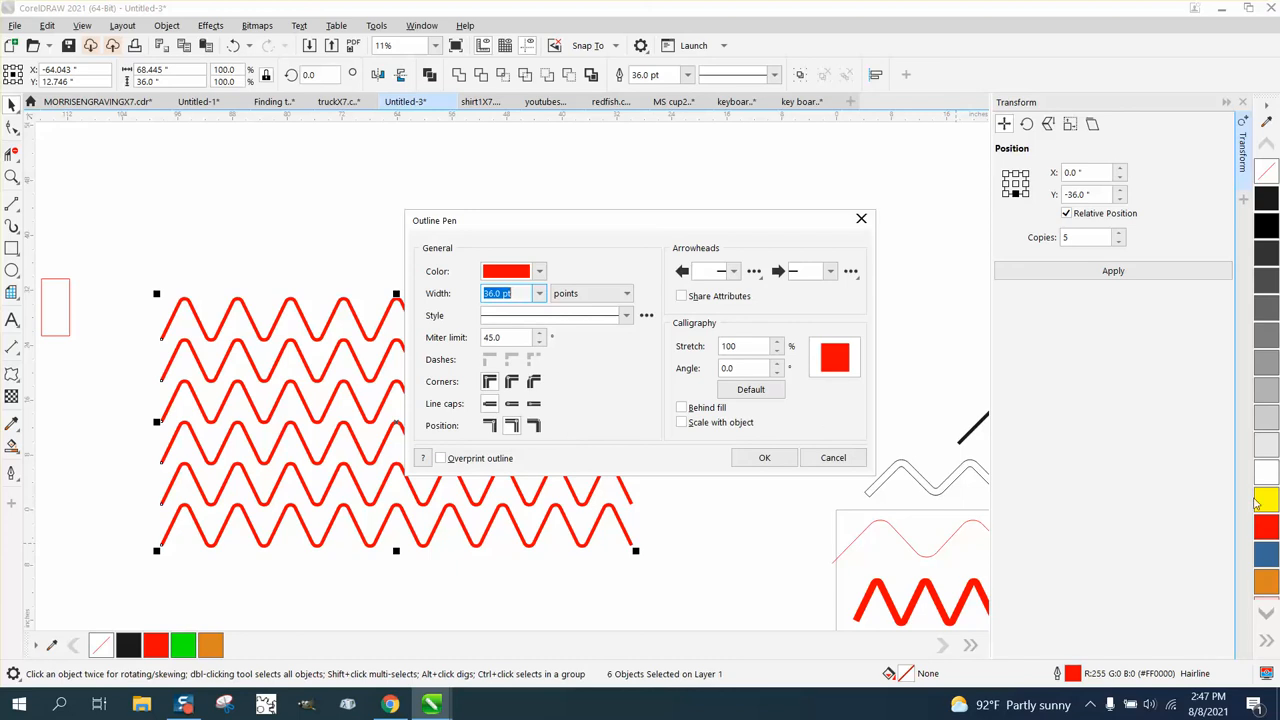
{"action": "left_click", "coordinate": [764, 457]}
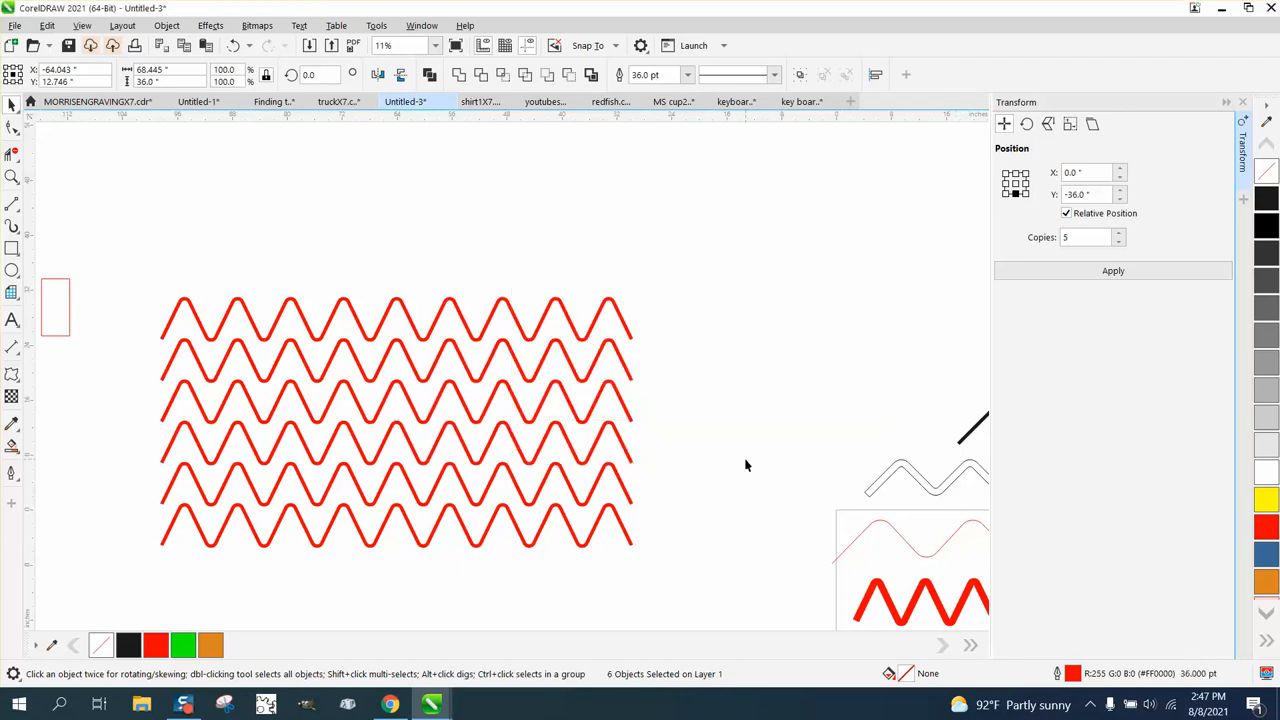
{"action": "left_click", "coordinate": [1266, 612]}
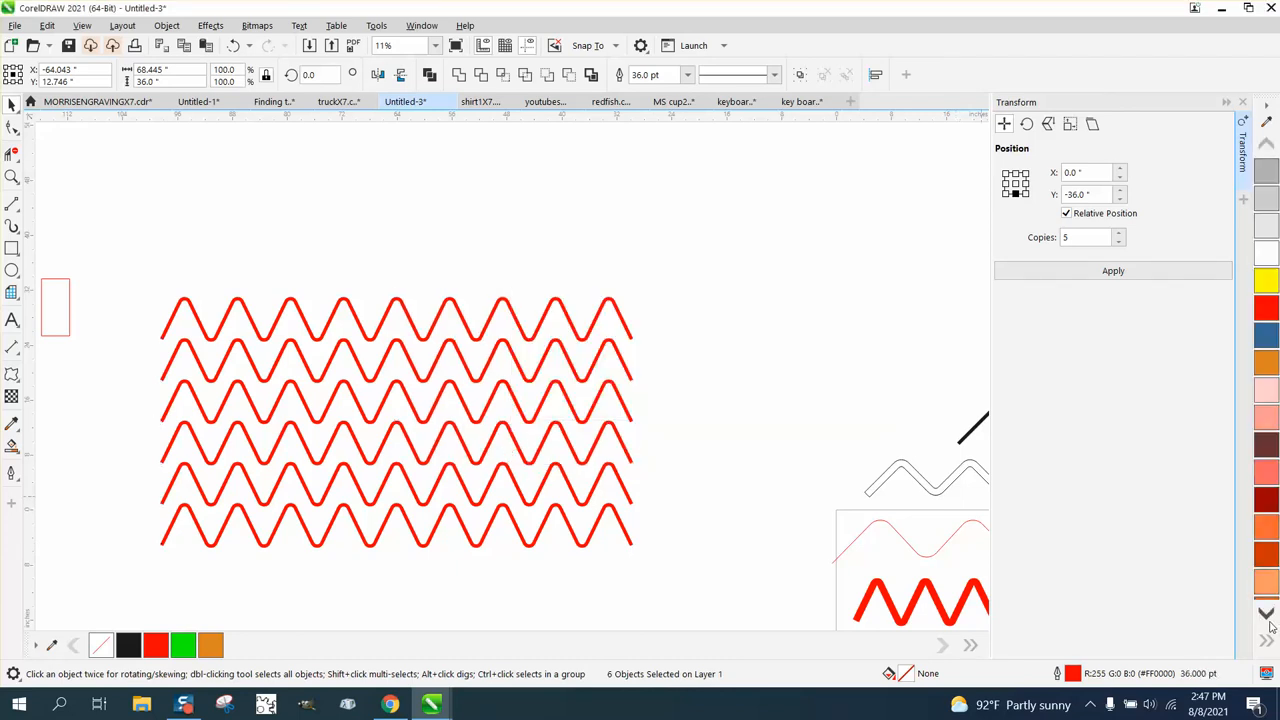